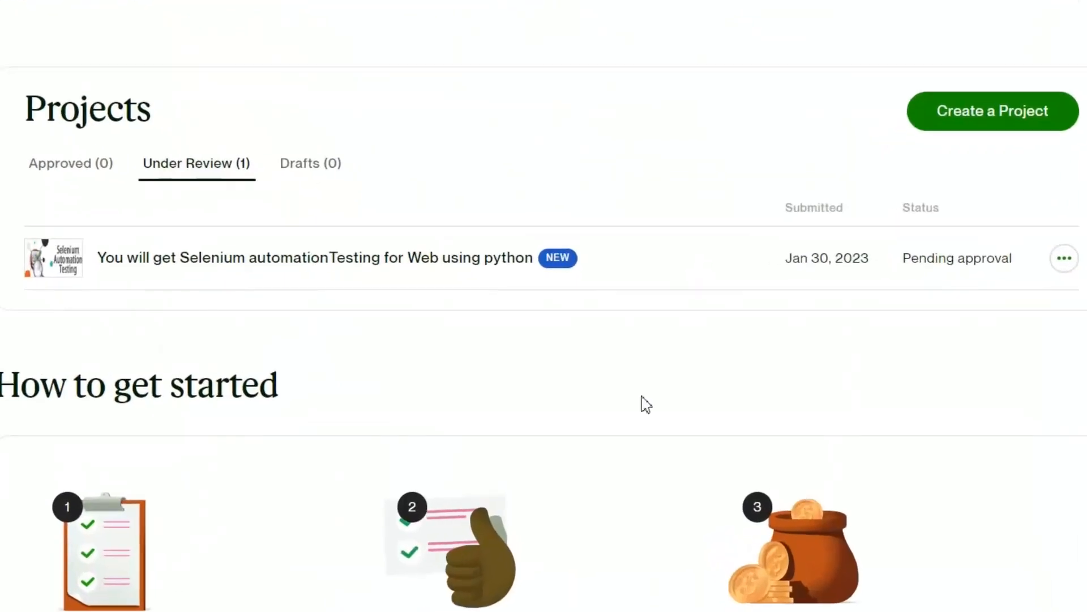
mouse_move(517, 310)
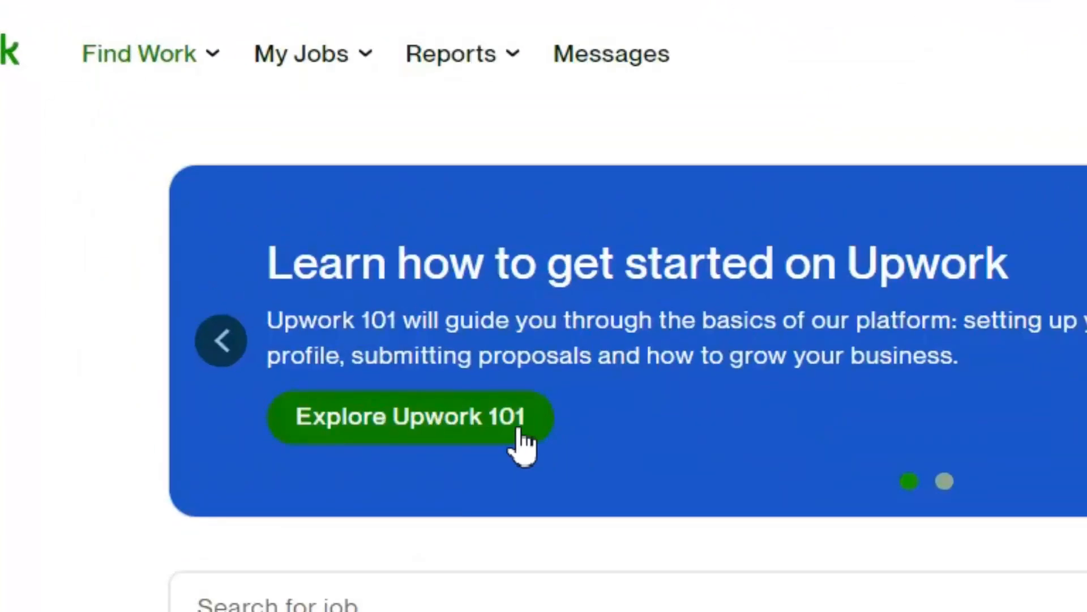
- Go to My Project Dashboard under Find Work and start creating a new project
left_click(138, 53)
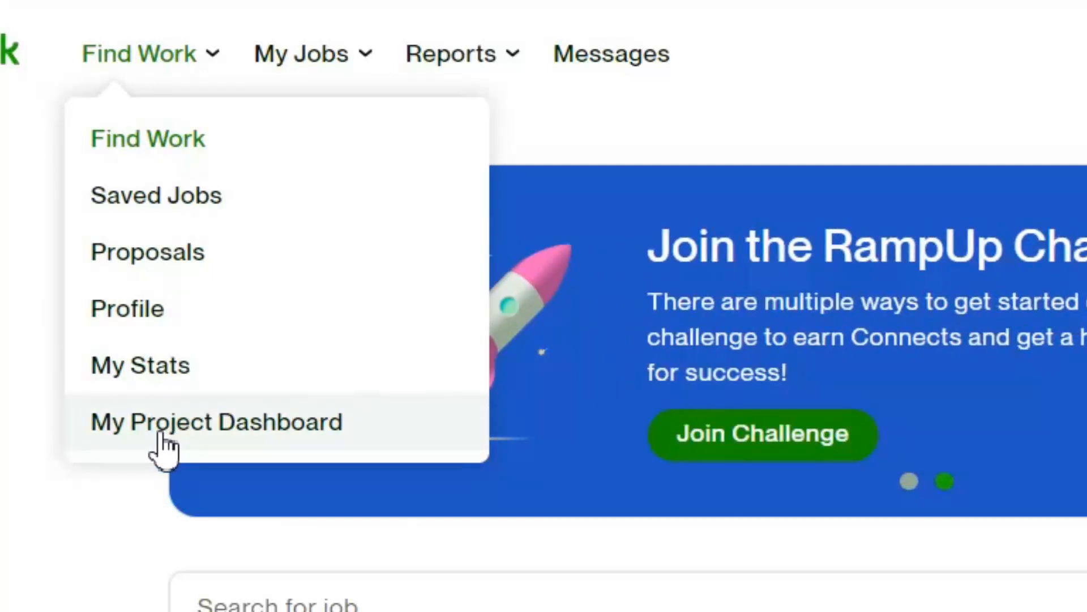
left_click(216, 422)
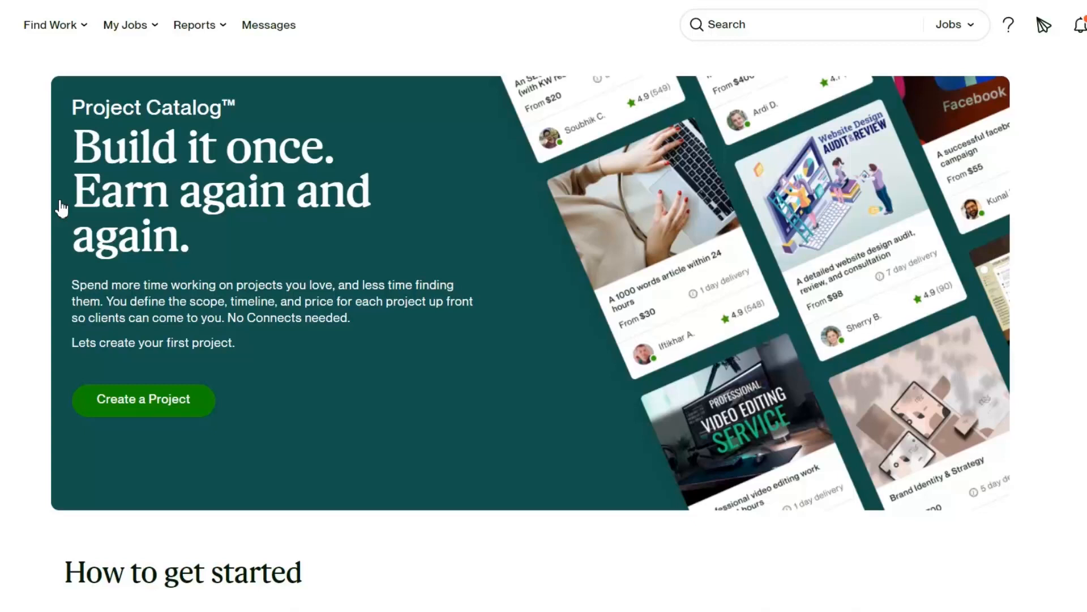
left_click(143, 400)
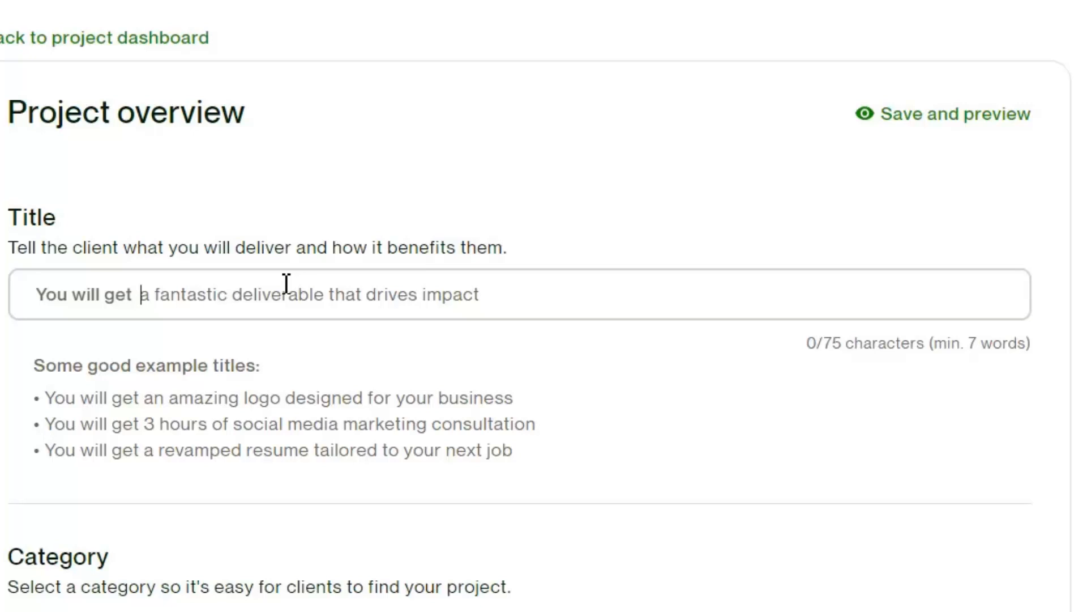
- Title the project 'Selenium Unit Test for Web using python' and reach the Category section
type("Selenuim")
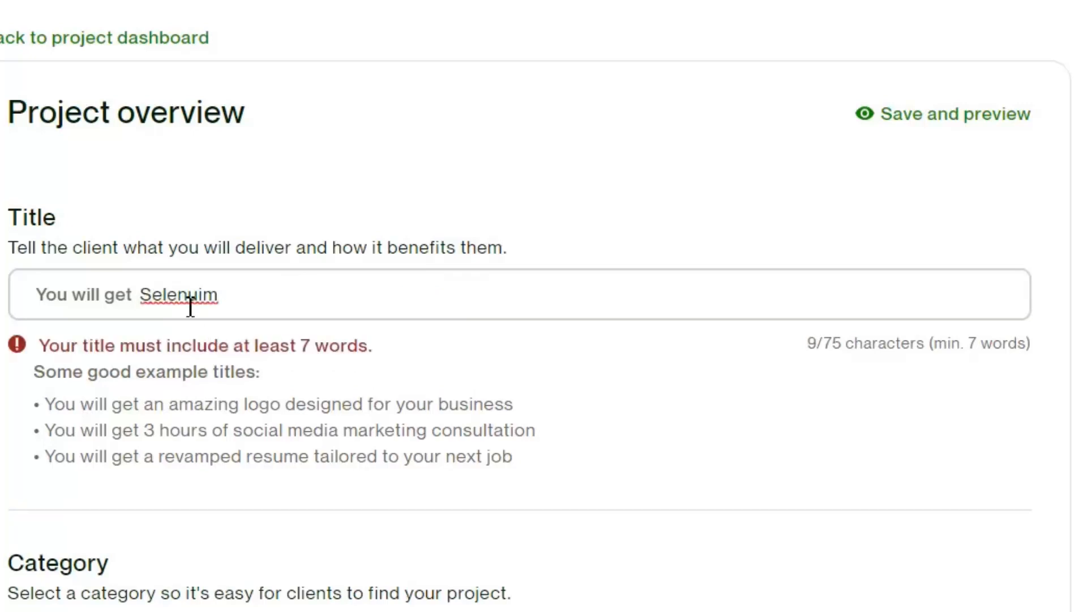
type("Selenium Unit Test for Web")
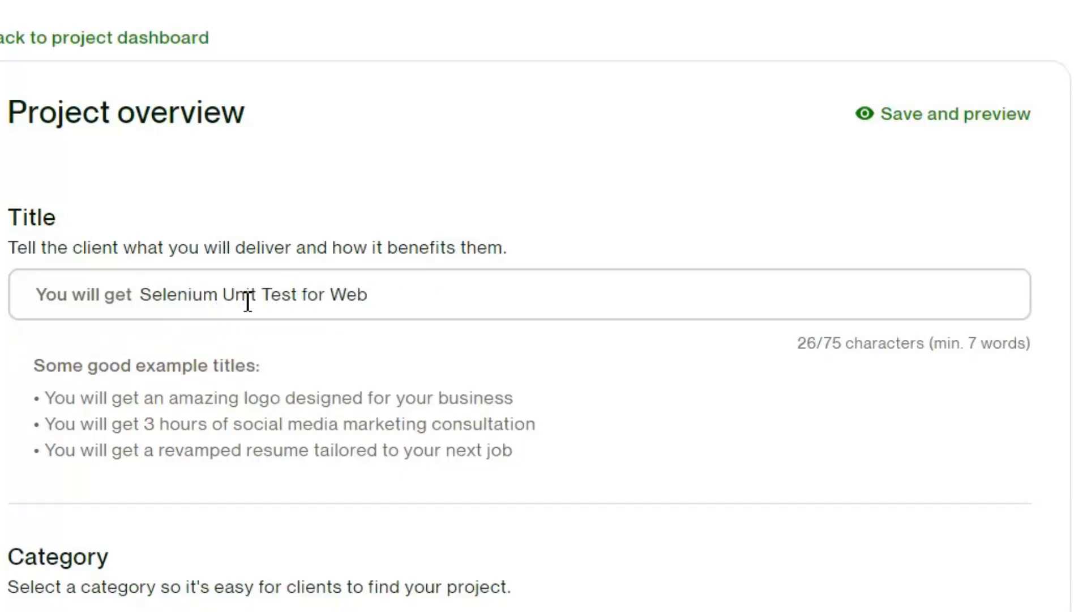
type("using paython")
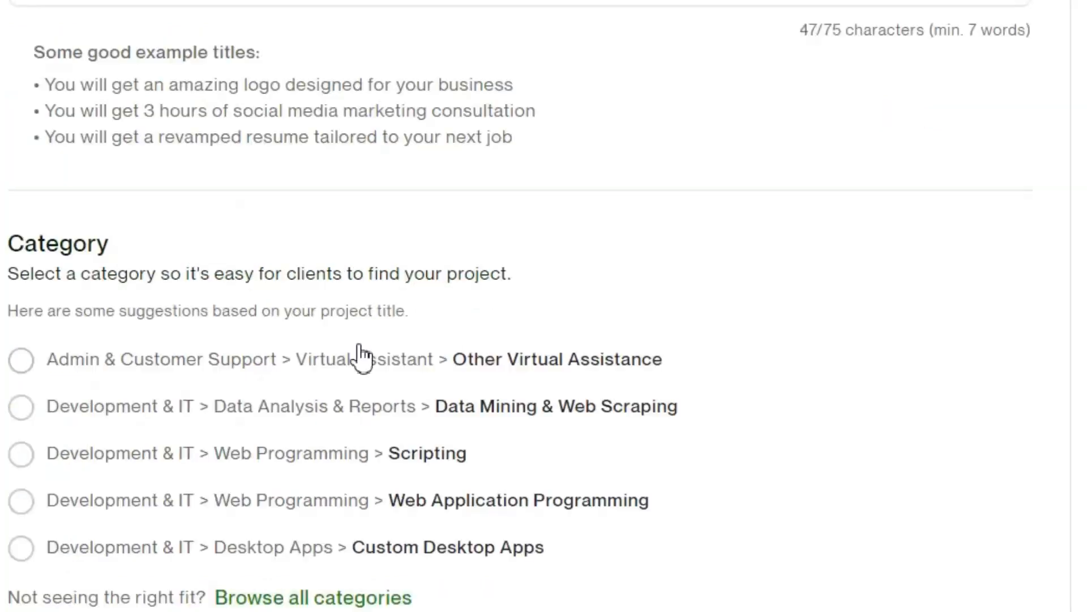
scroll("down", 3)
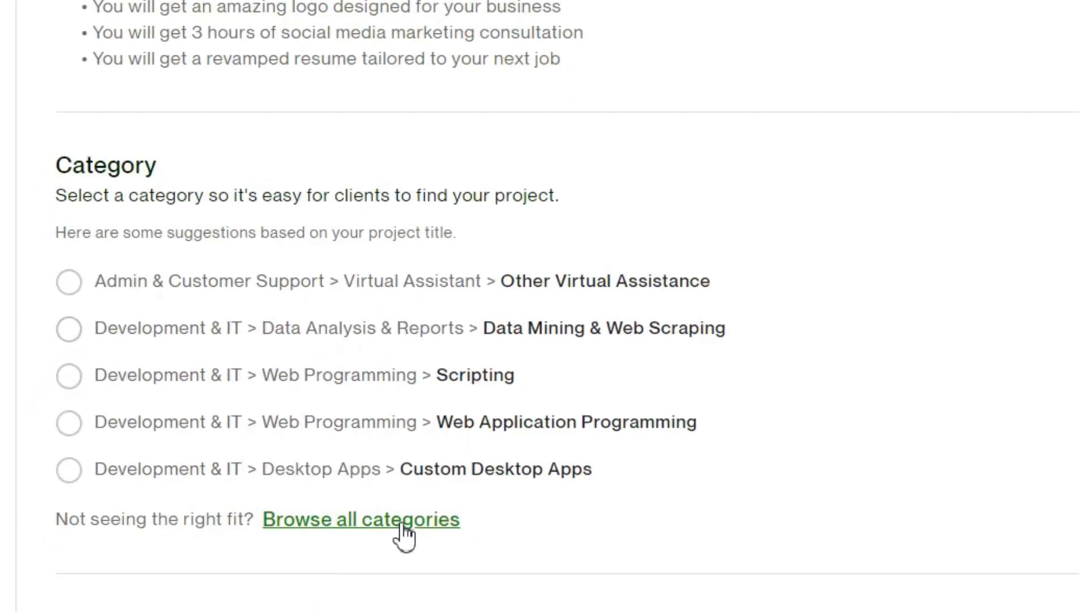
- Categorise the project under Development & IT > QA Testing and save the categorisation
left_click(361, 519)
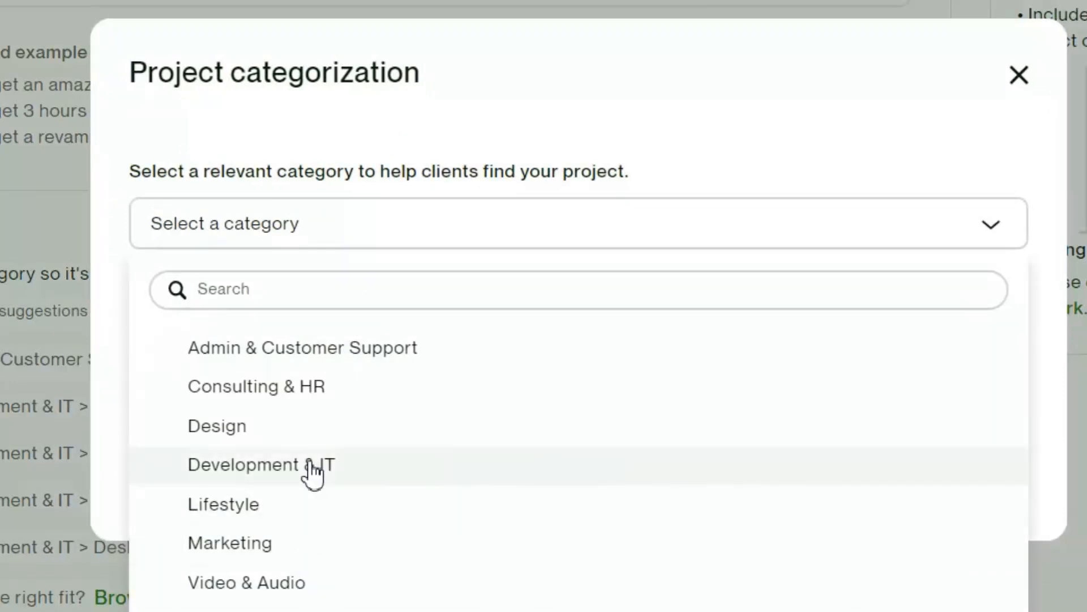
left_click(262, 464)
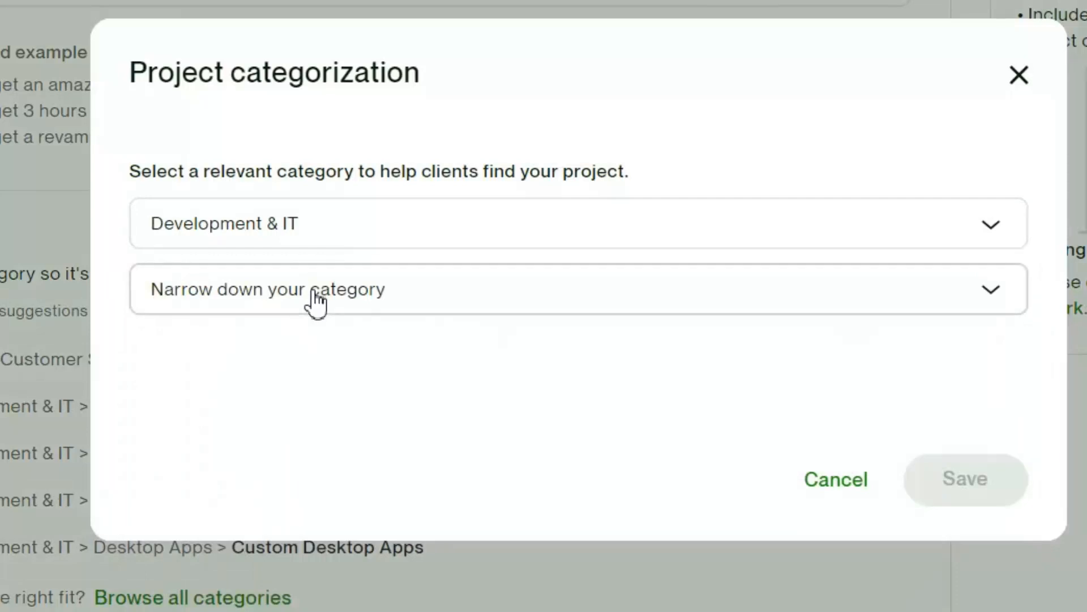
type("qa")
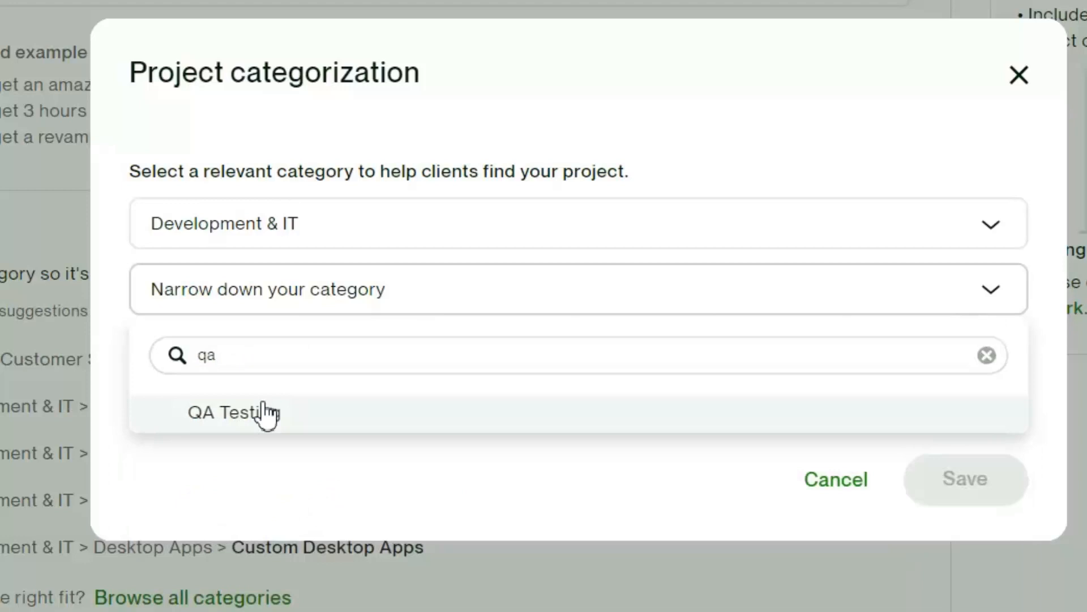
left_click(239, 412)
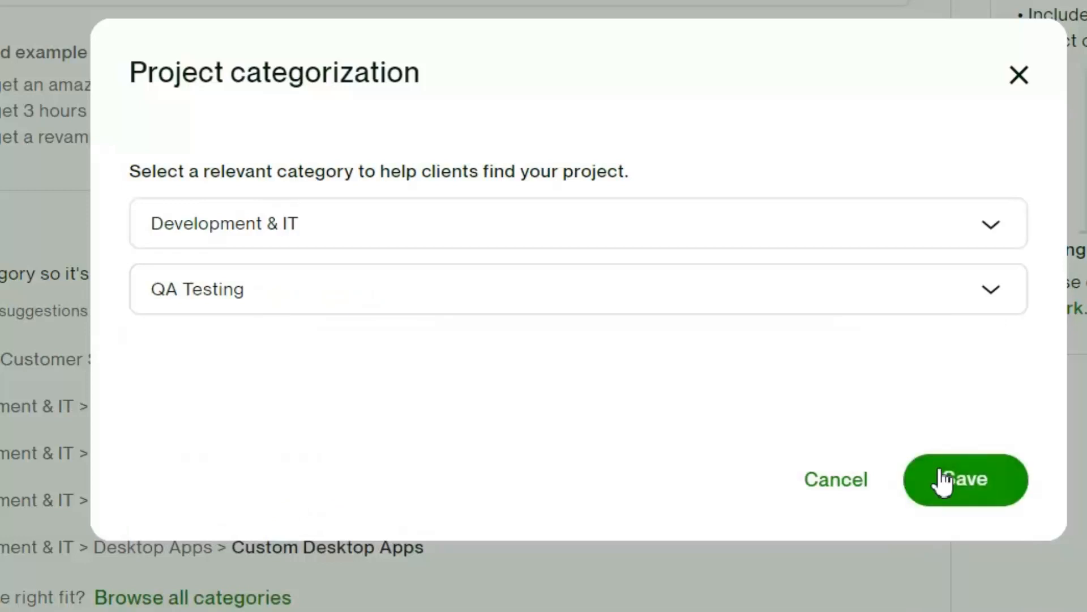
left_click(965, 479)
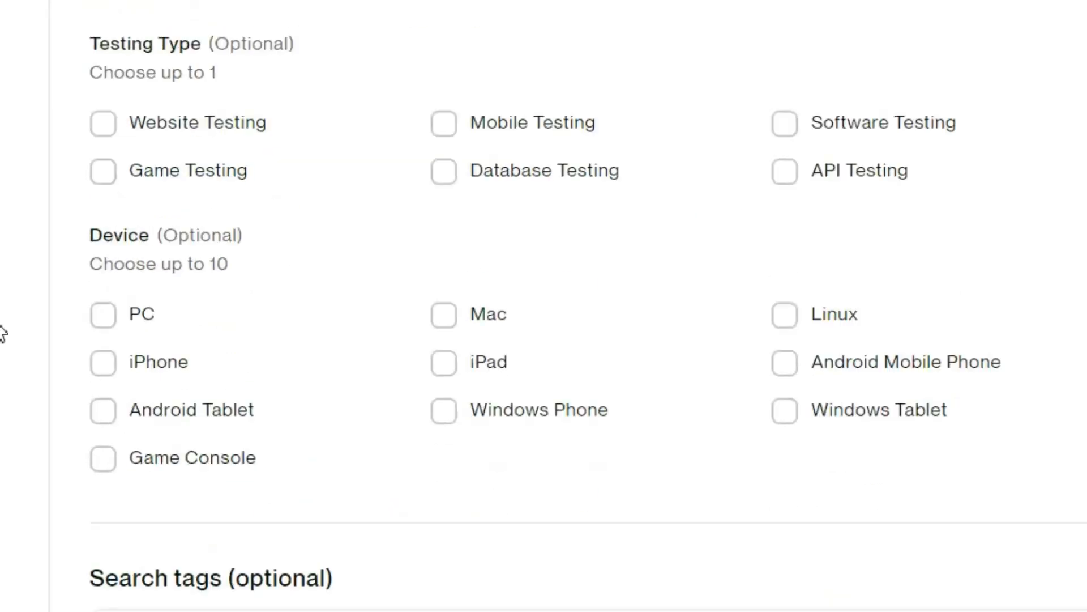
- Mark Website Testing and devices, add selenium and QA Software & Testing Tools tags, and save the overview
left_click(103, 122)
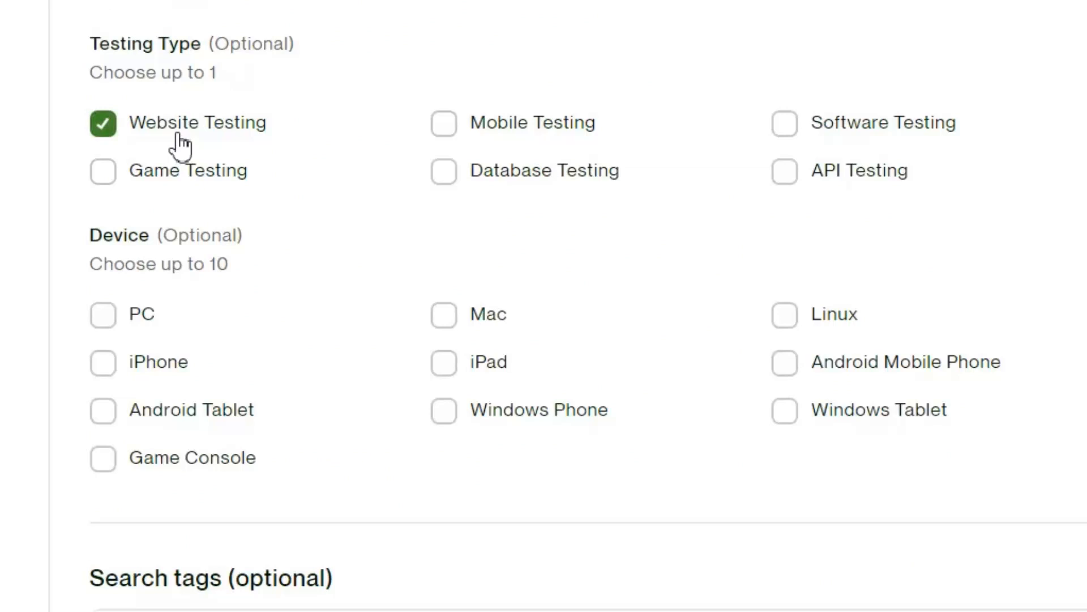
left_click(103, 314)
type("automation testing")
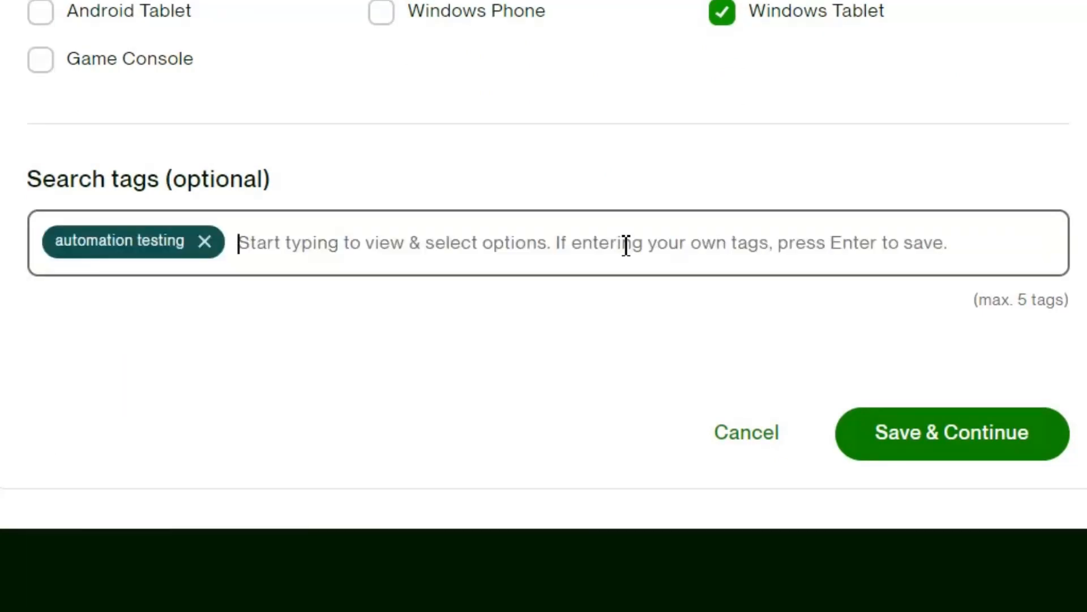
type("selenium")
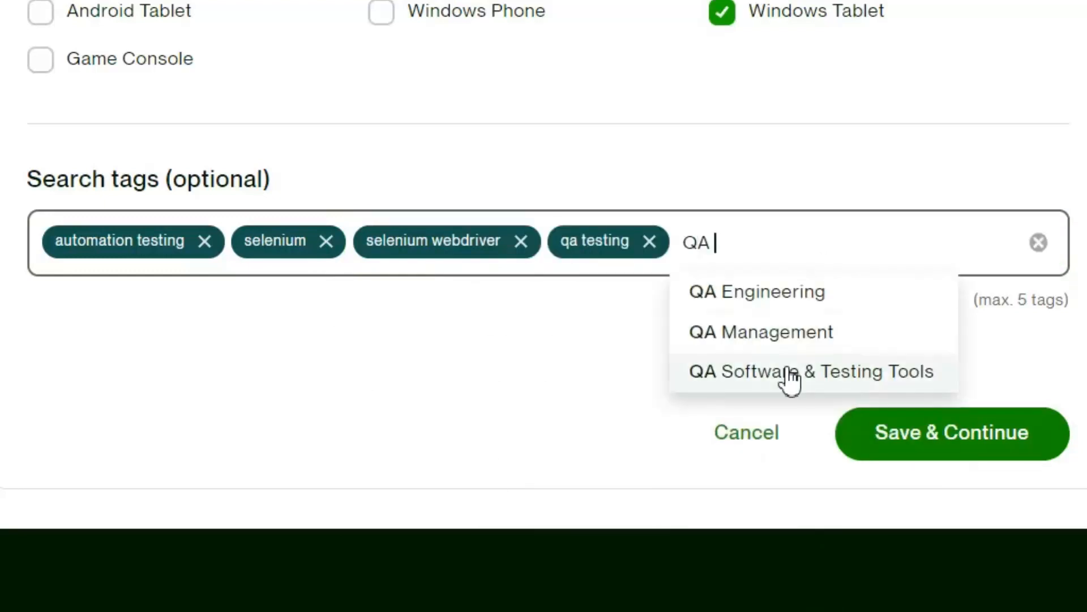
left_click(811, 371)
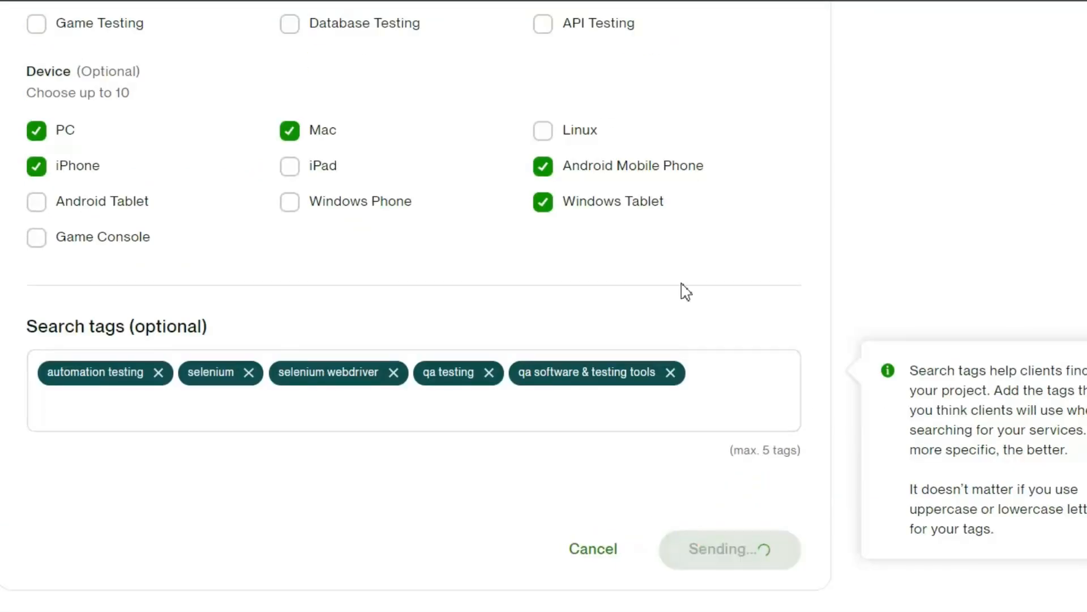
left_click(728, 548)
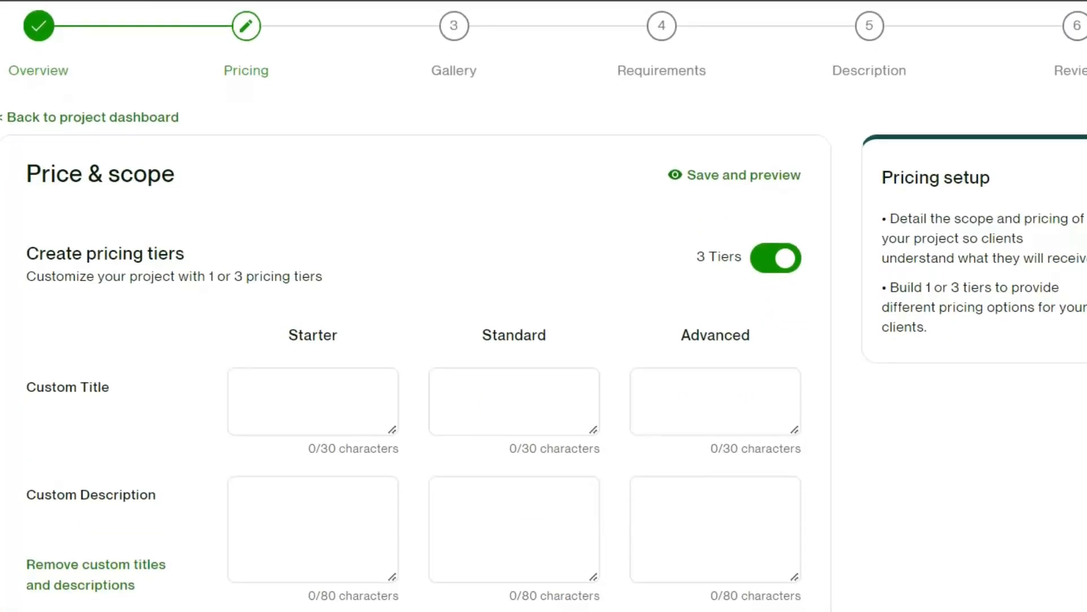
- Fill the three tiers' custom titles and descriptions for unit testing 2, 3 and 5 pages
scroll("down", 3)
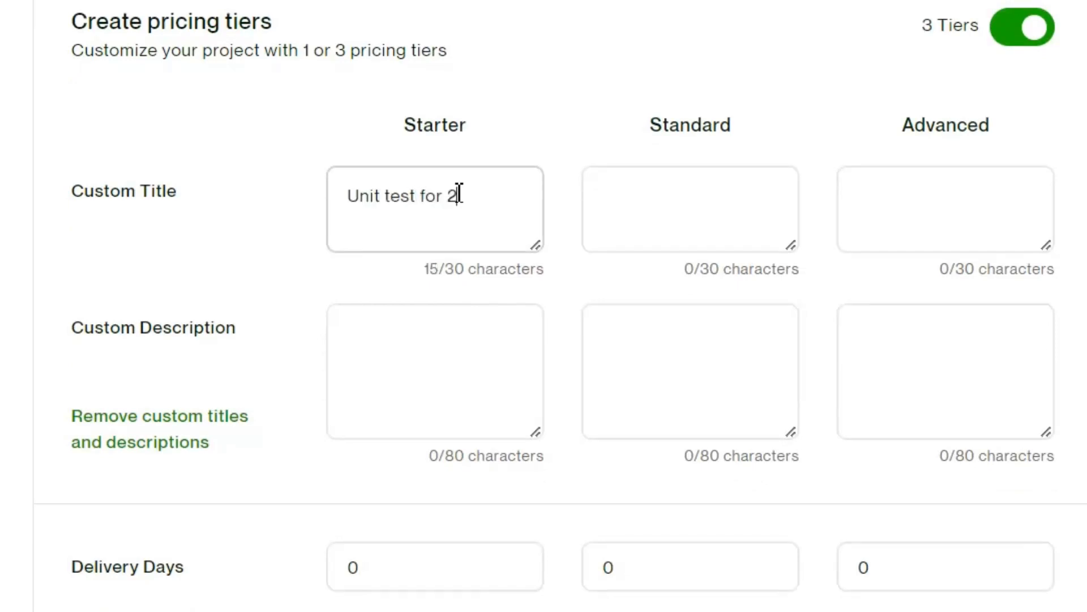
type("Unit test for 3 pages")
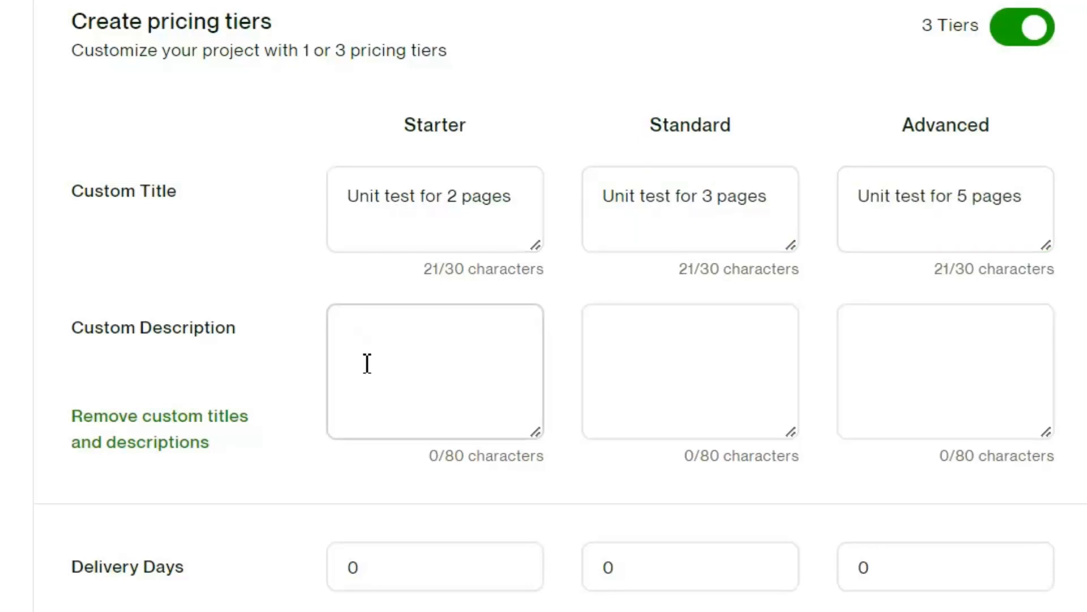
type("Unit test for crud")
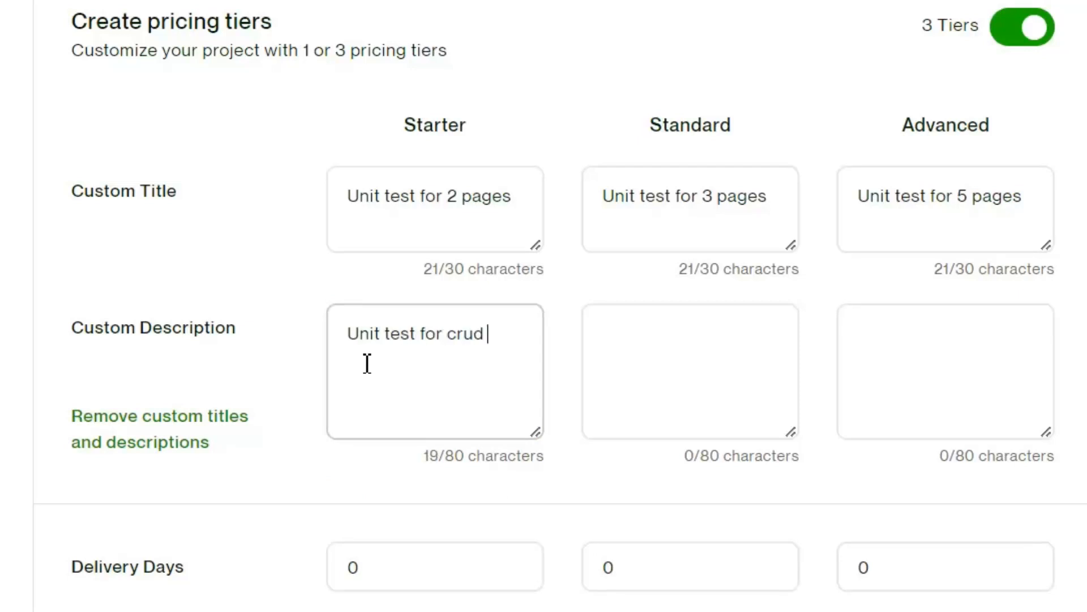
type("Functiona")
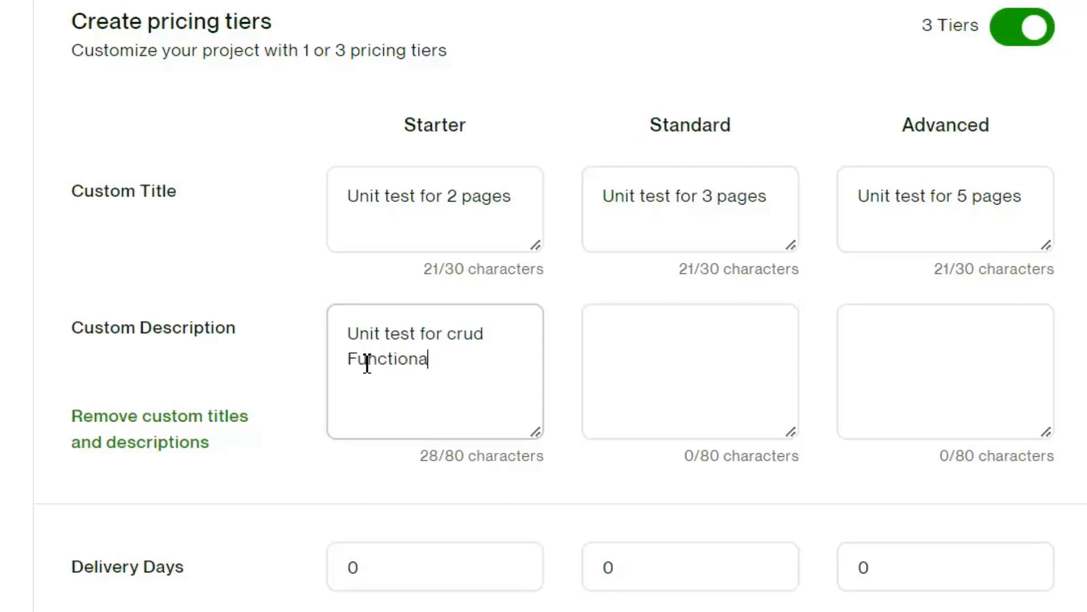
type("lity of 2 pages.")
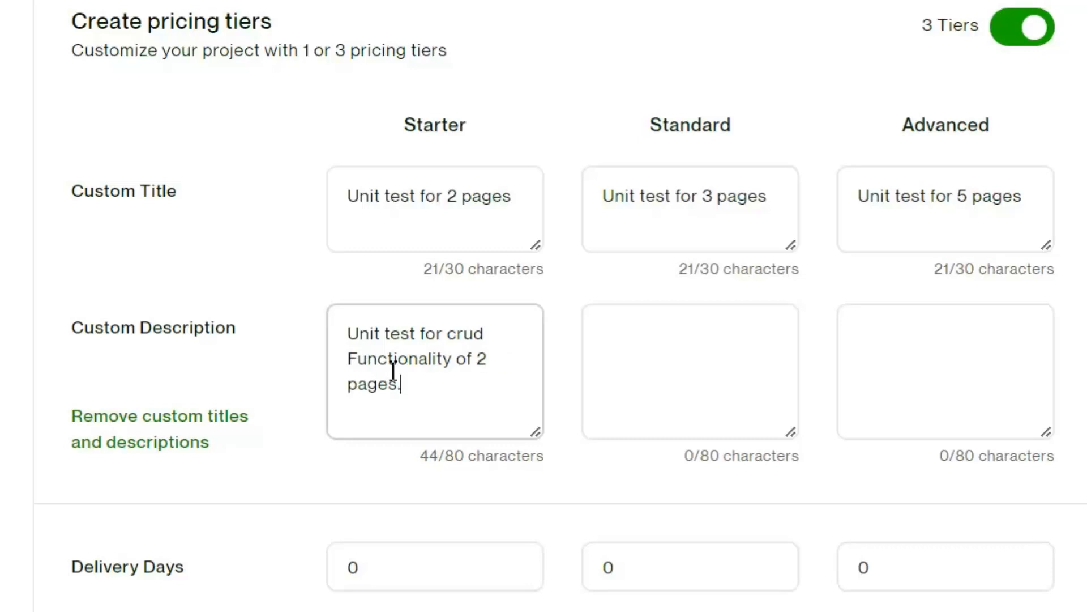
mouse_move(548, 333)
type("Unit test for crud and sear")
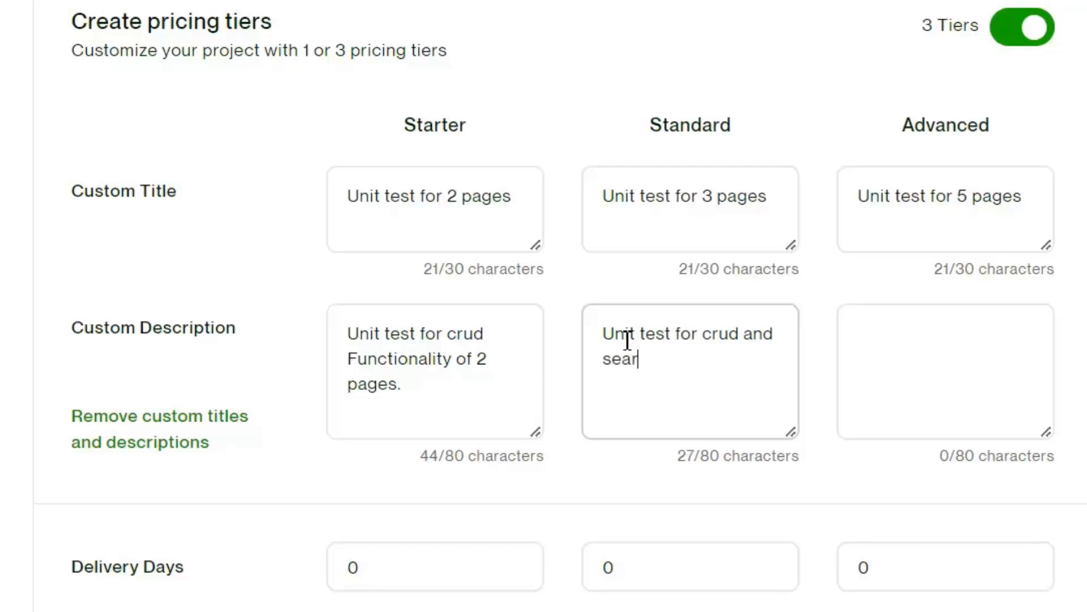
type("ch of 3 pages.")
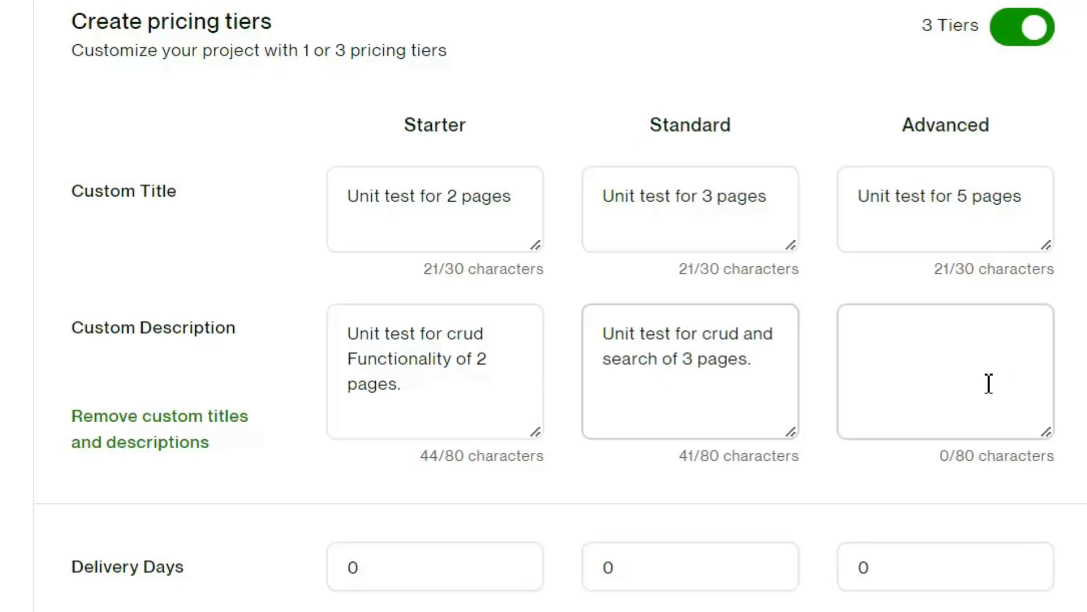
type("Unit test for any kind")
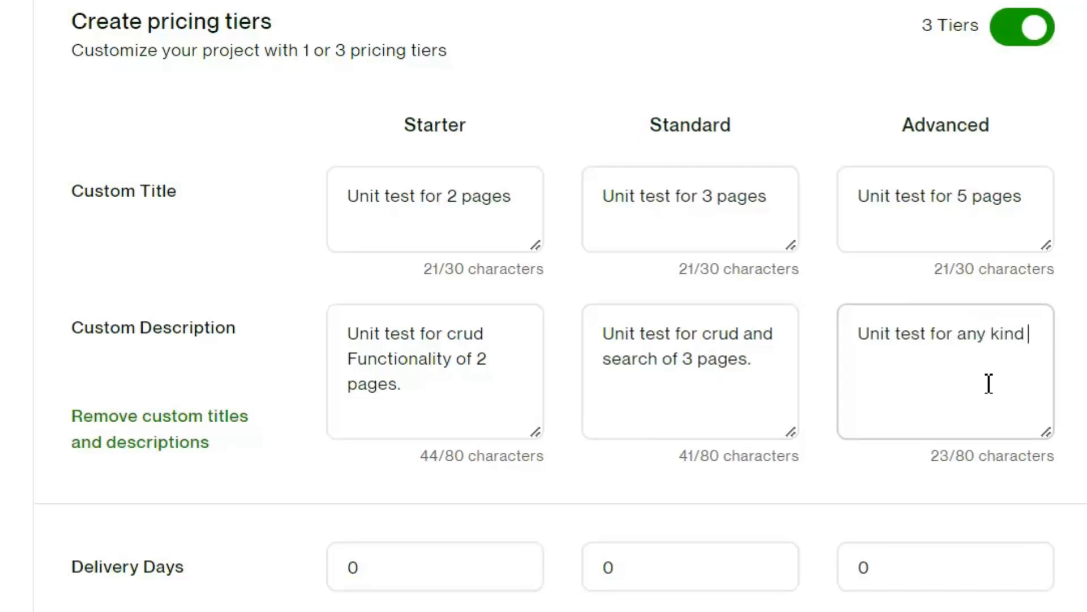
type("of 5 pages.")
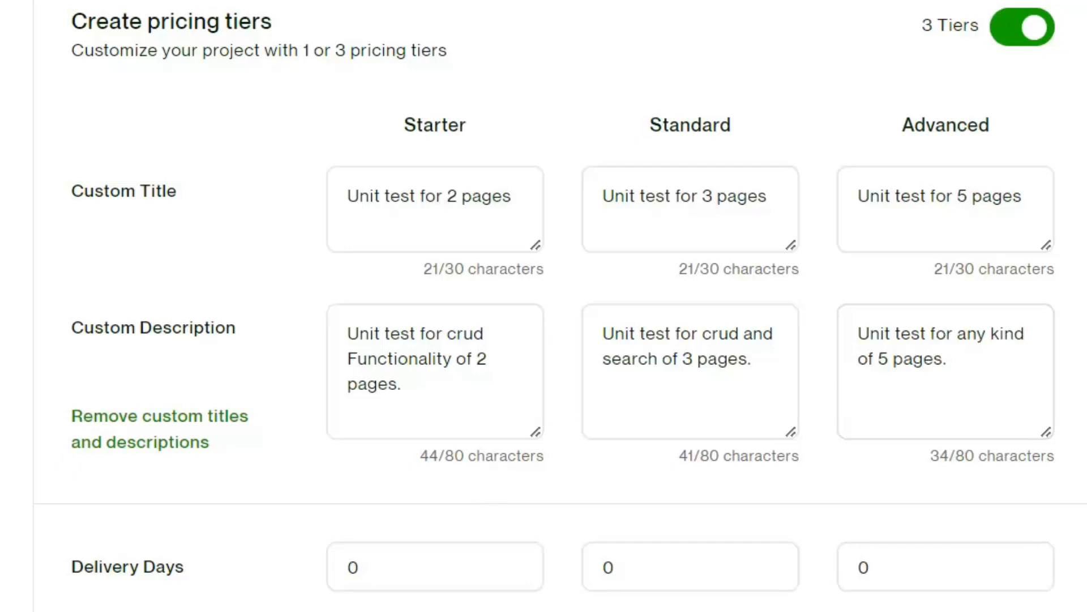
scroll("down", 3)
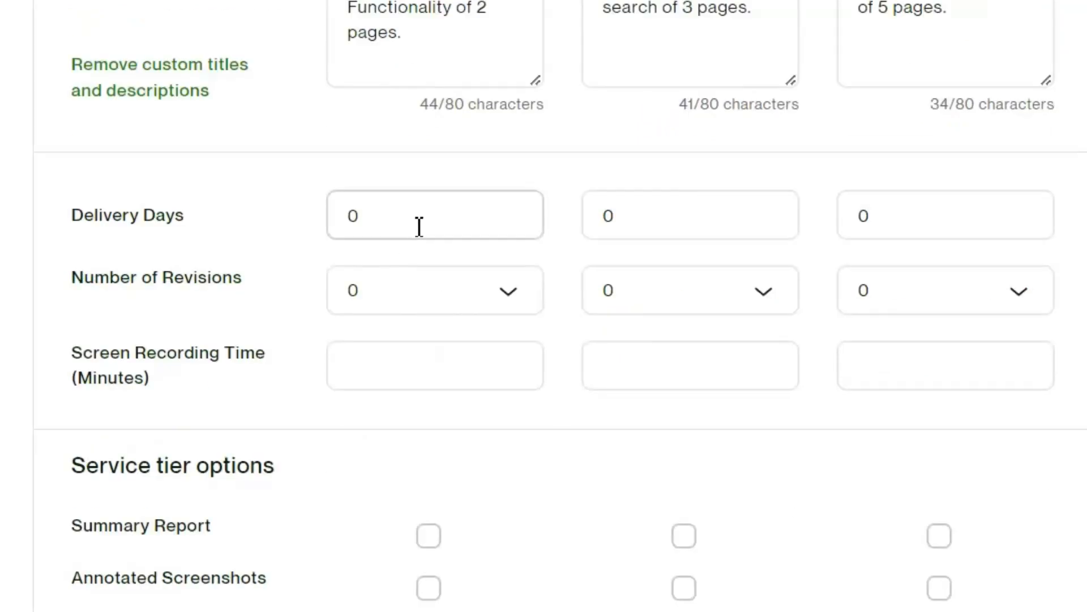
- Set delivery days to 15, third-tier revisions to 5, and screen recording minutes 2, 3 and 5
type("5")
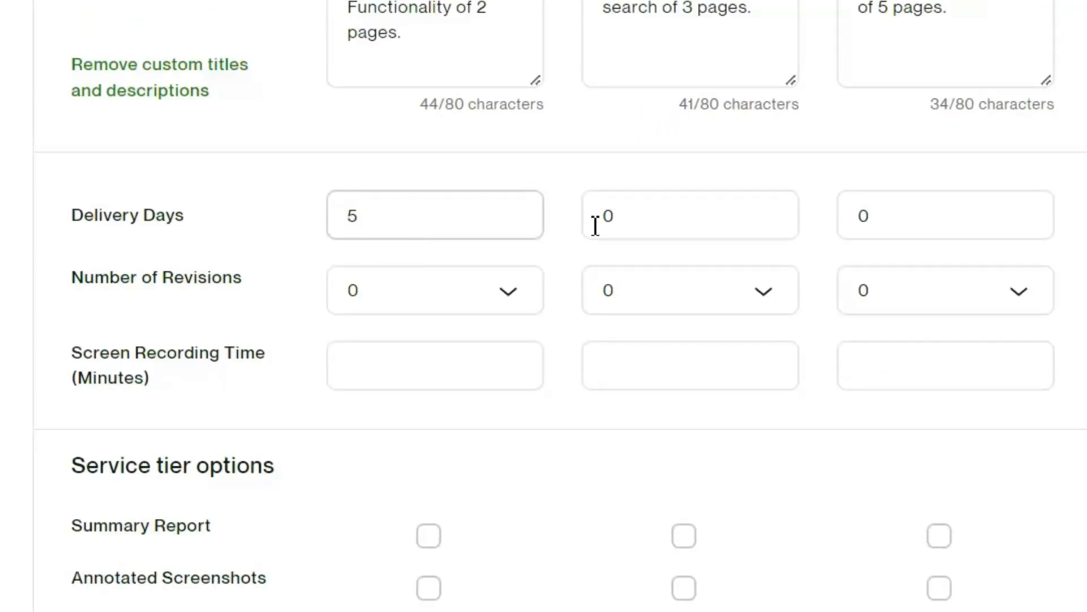
type("15")
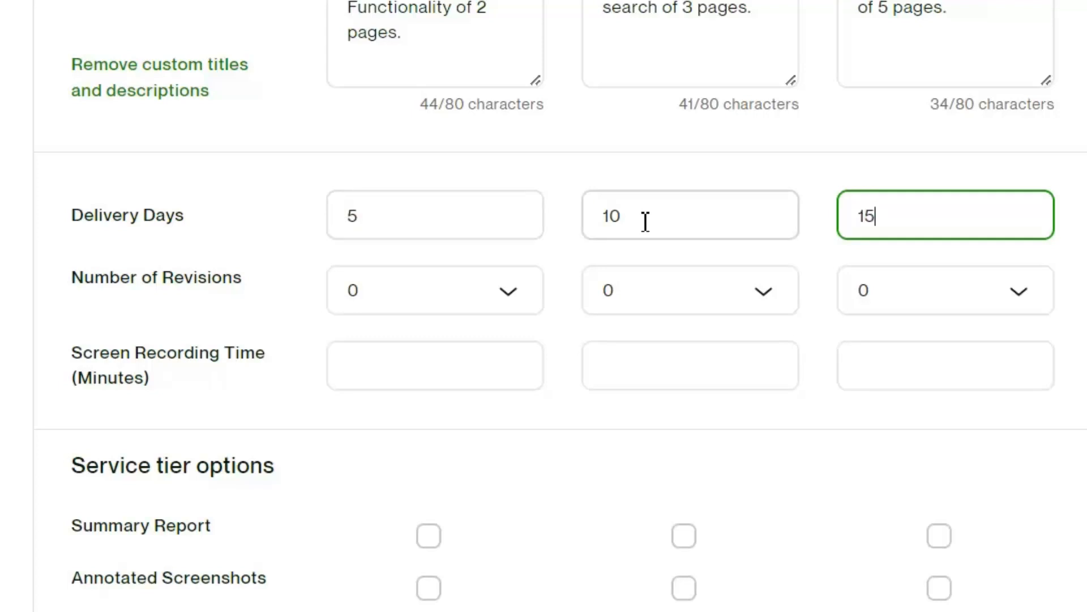
left_click(433, 290)
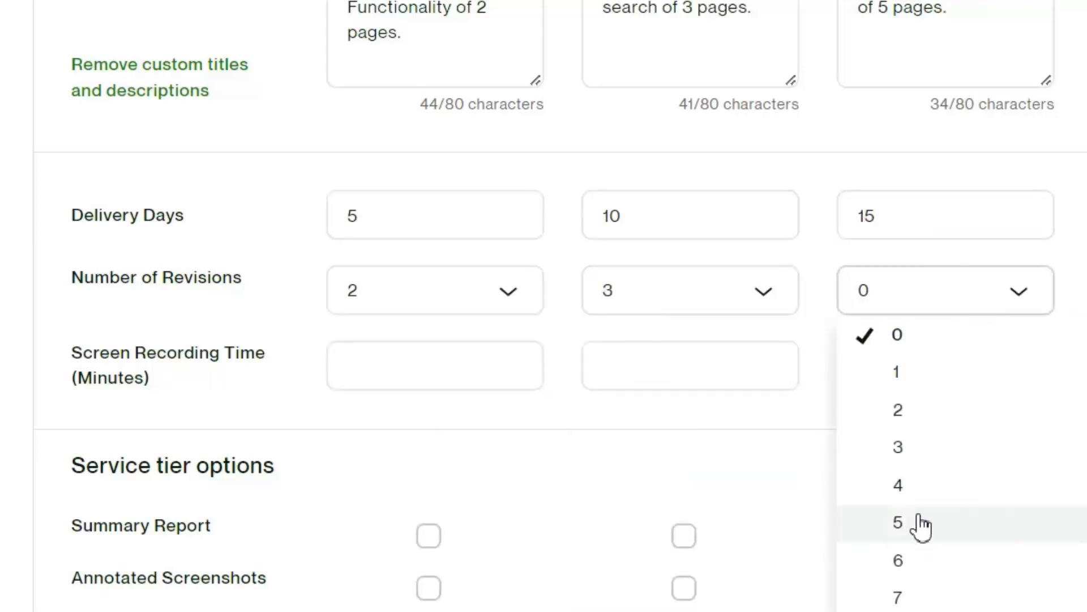
left_click(897, 521)
type("2")
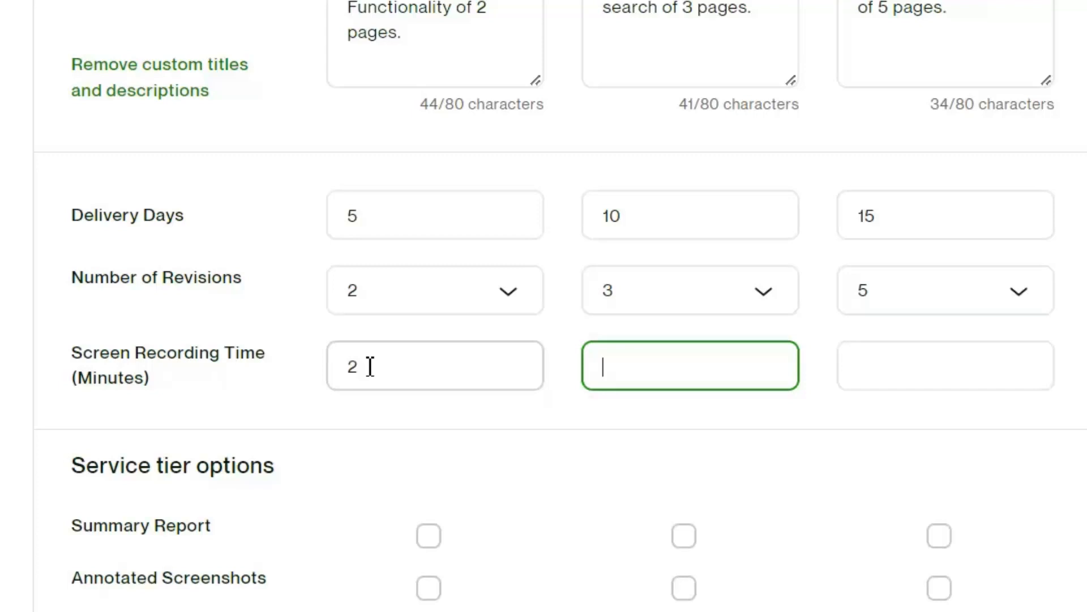
type("4")
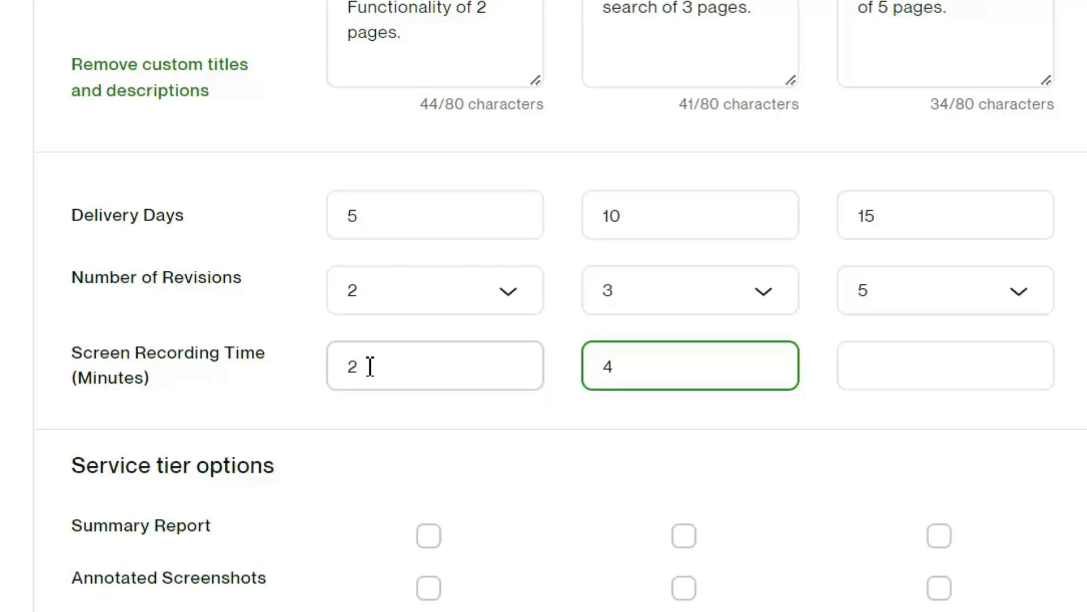
type("5")
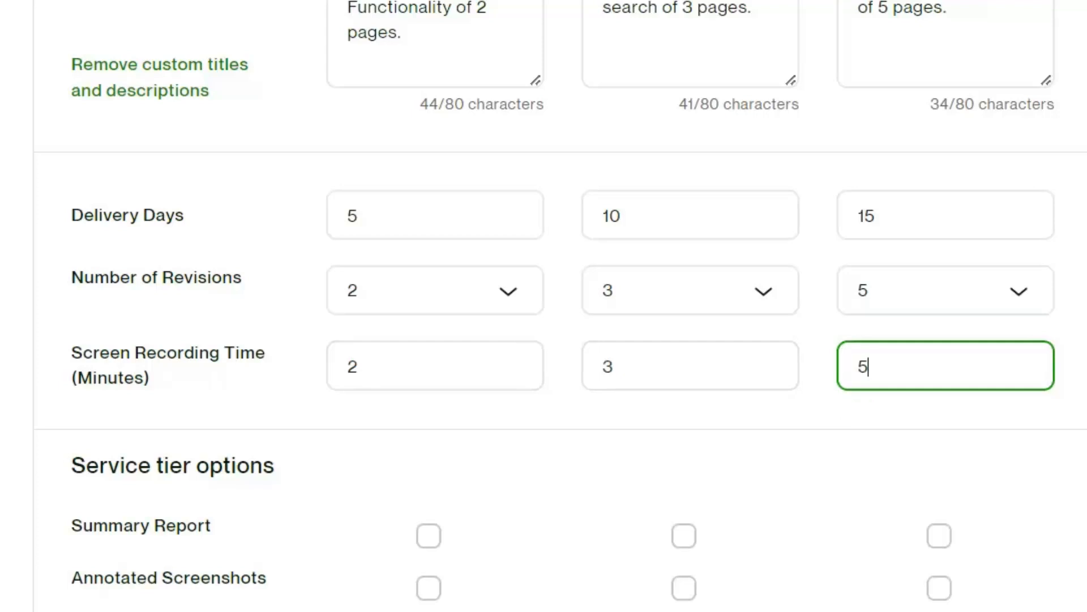
scroll("down", 3)
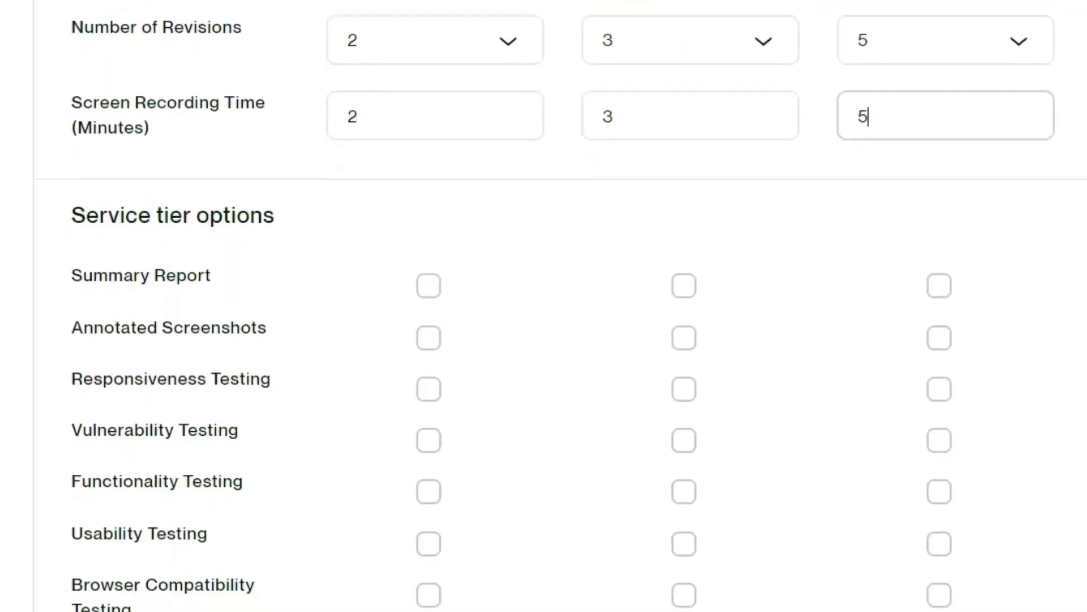
- Check the service options per tier and price the tiers at 200, 400 and 700
scroll("down", 3)
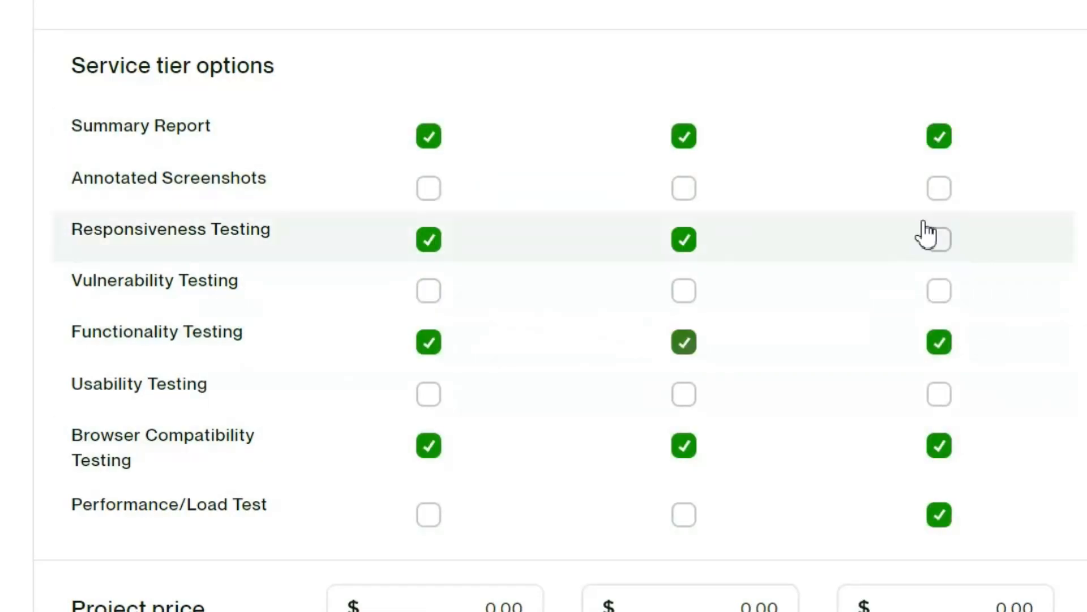
scroll("down", 3)
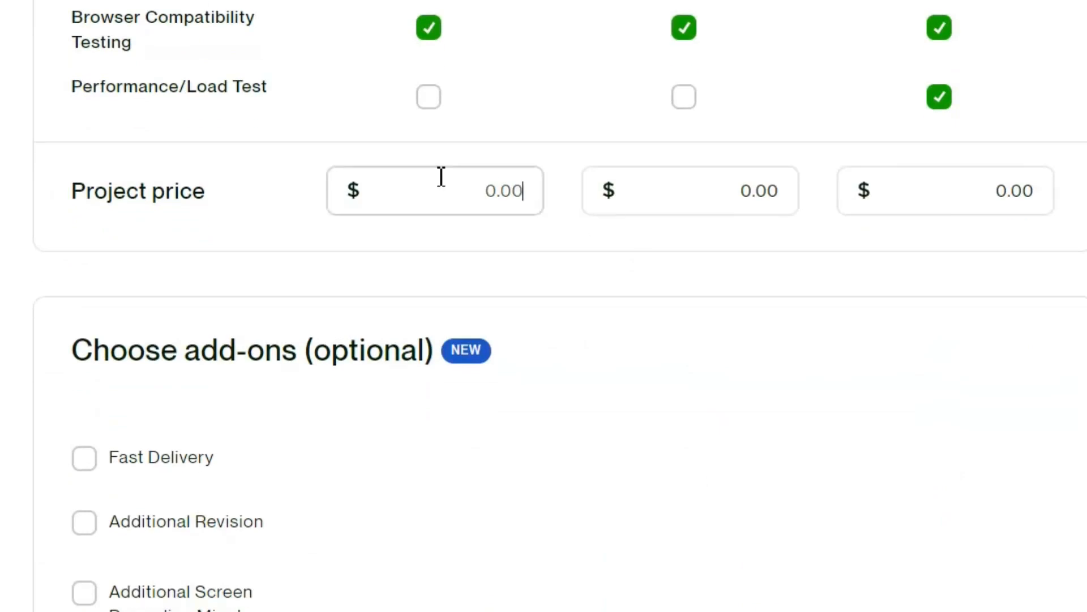
type("200")
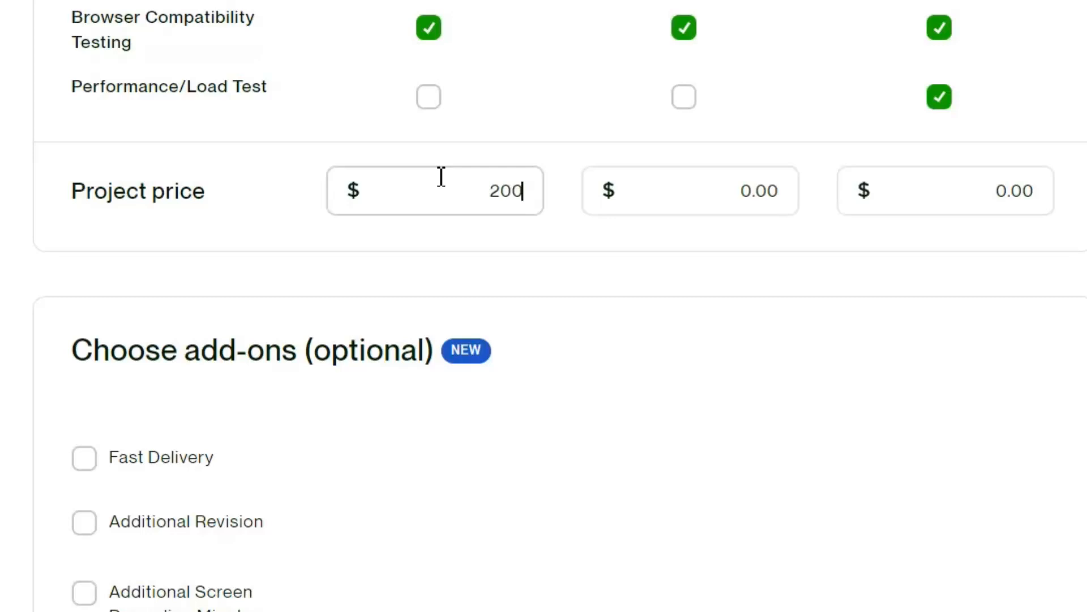
left_click(690, 191)
type("400")
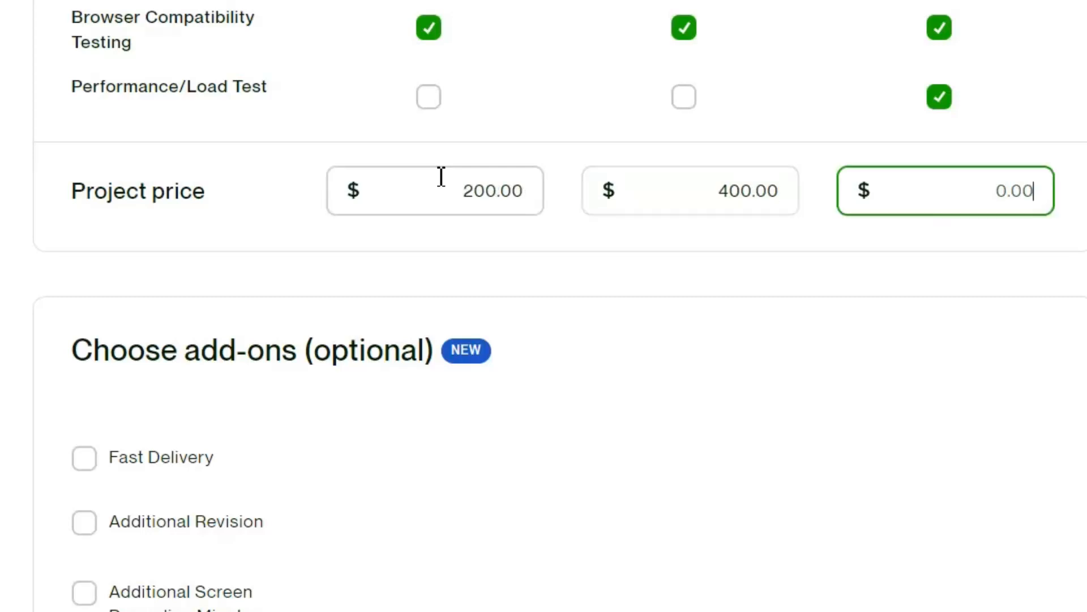
type("700")
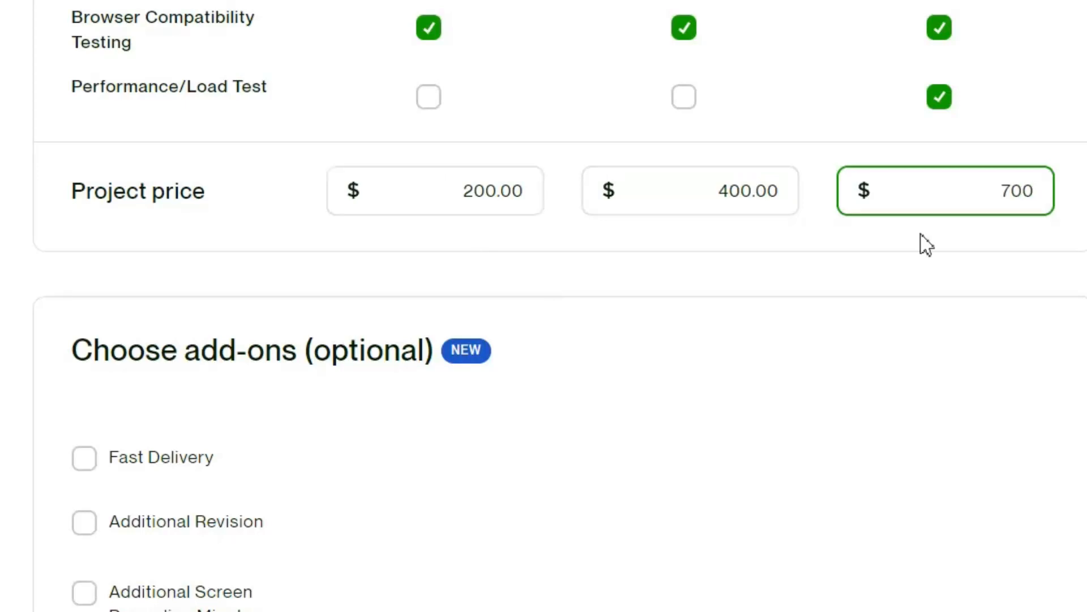
double_click(1017, 191)
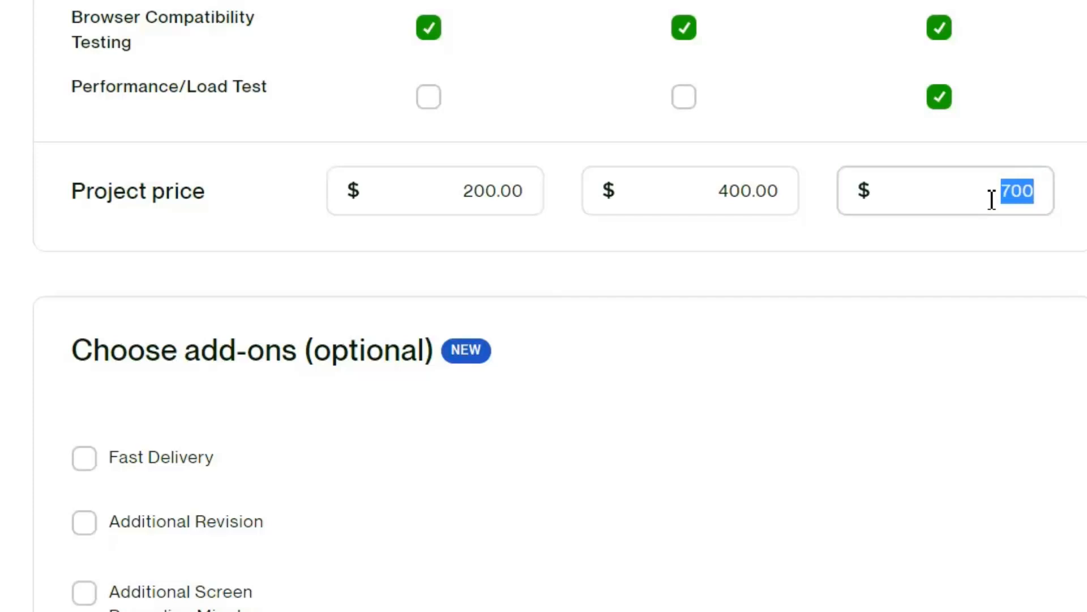
scroll("down", 3)
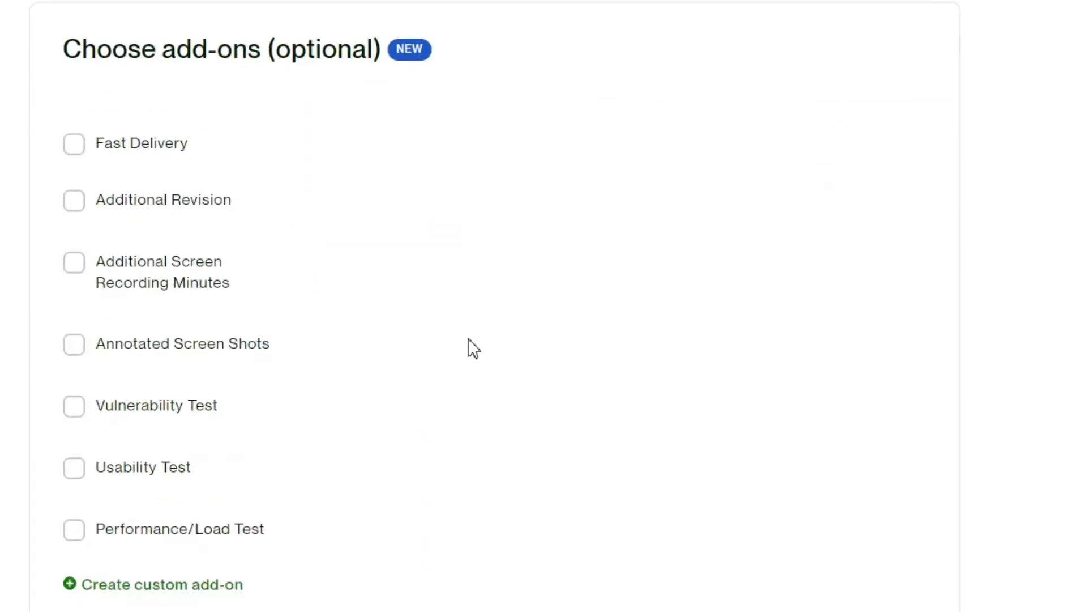
- Enable Fast Delivery with 3, 5 and 10 days for an extra 100, 200 and 300
left_click(74, 144)
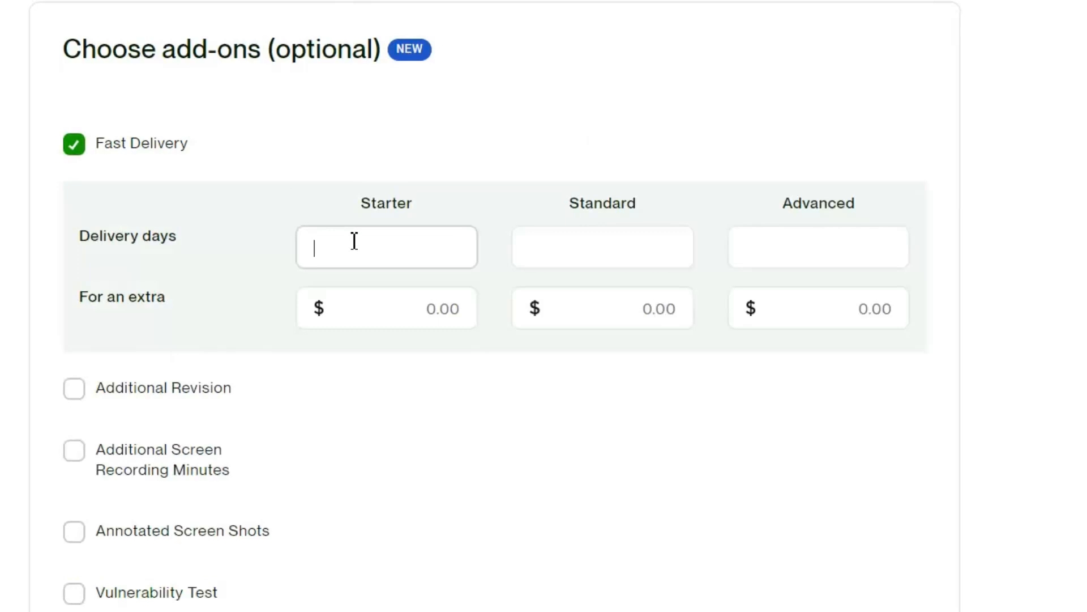
type("3")
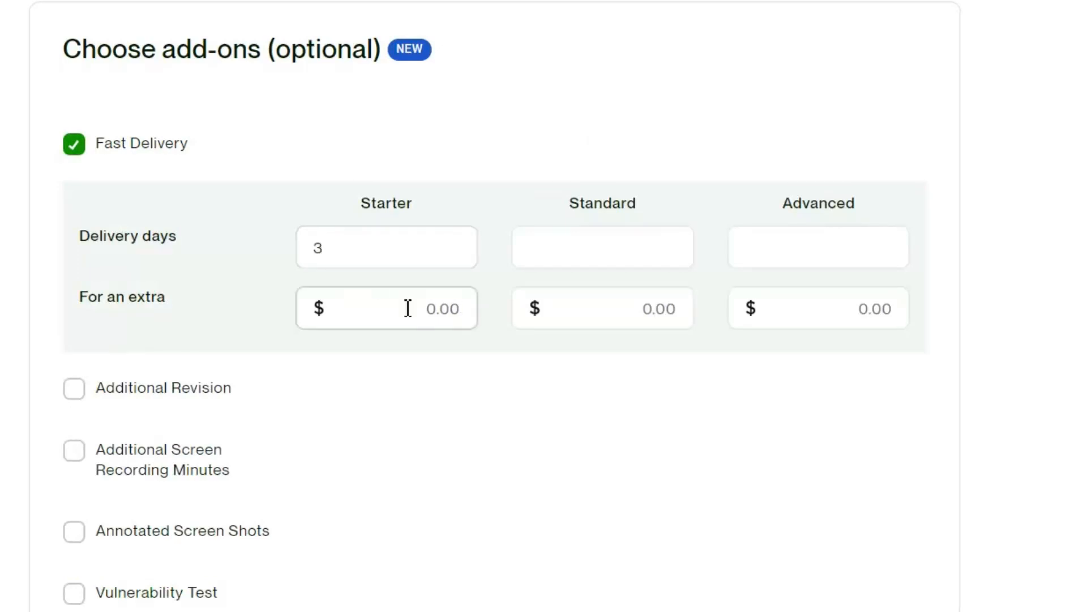
type("100")
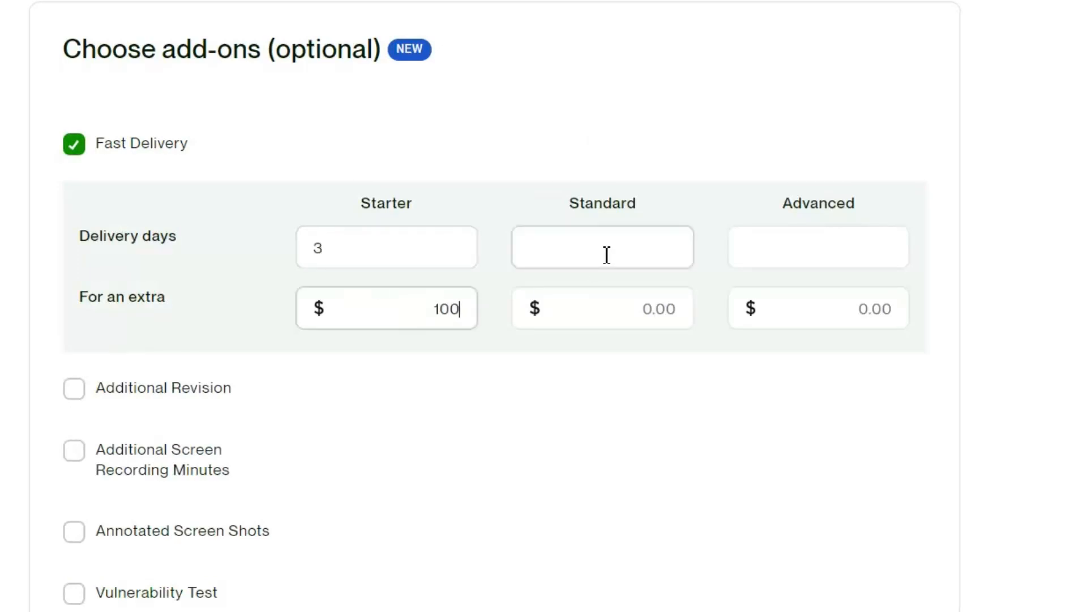
type("5")
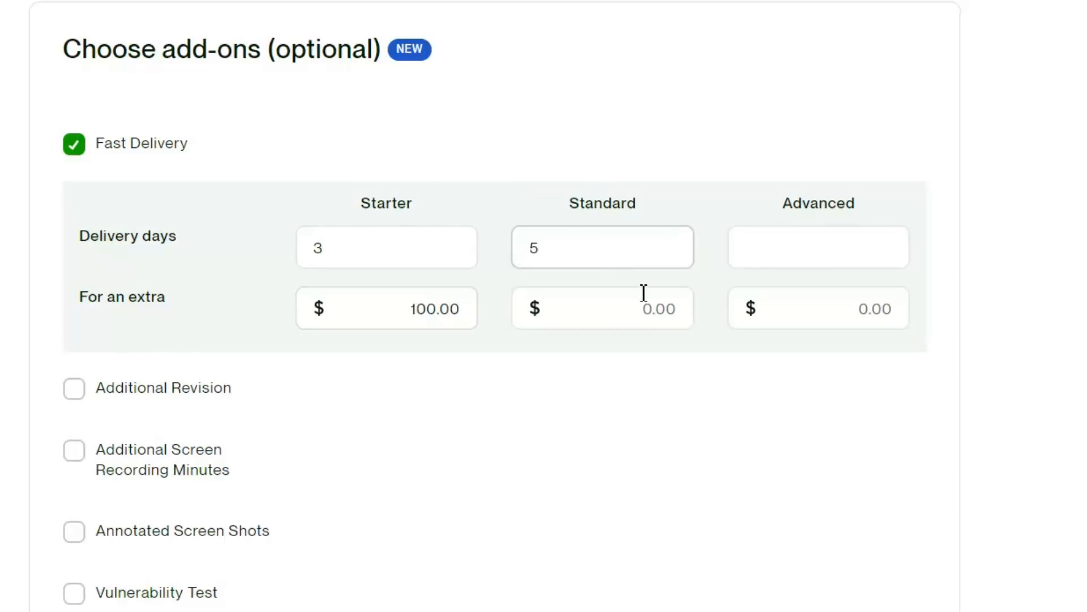
type("200")
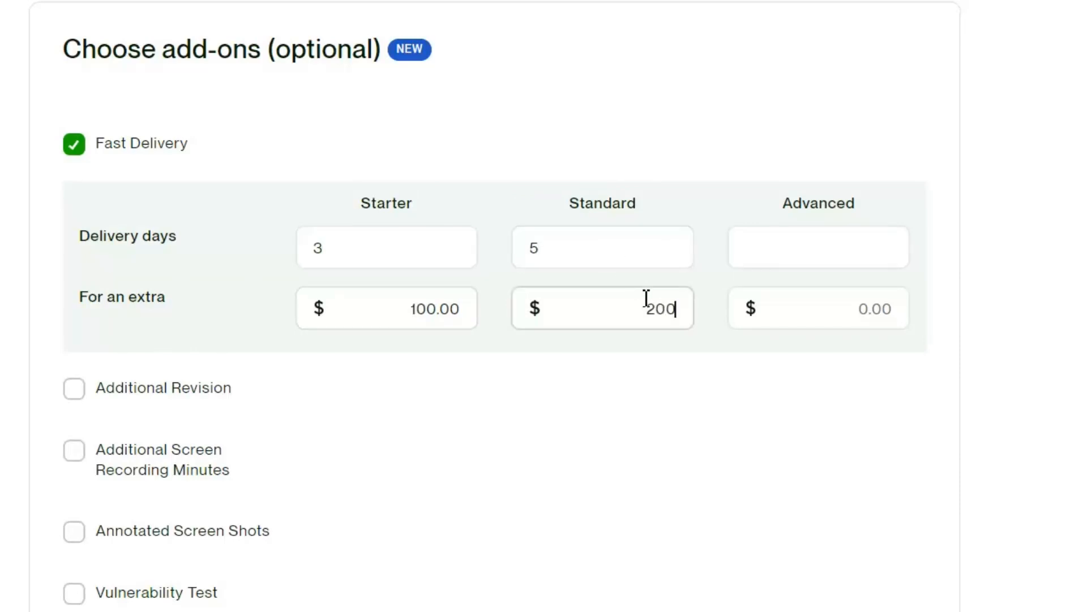
type("10")
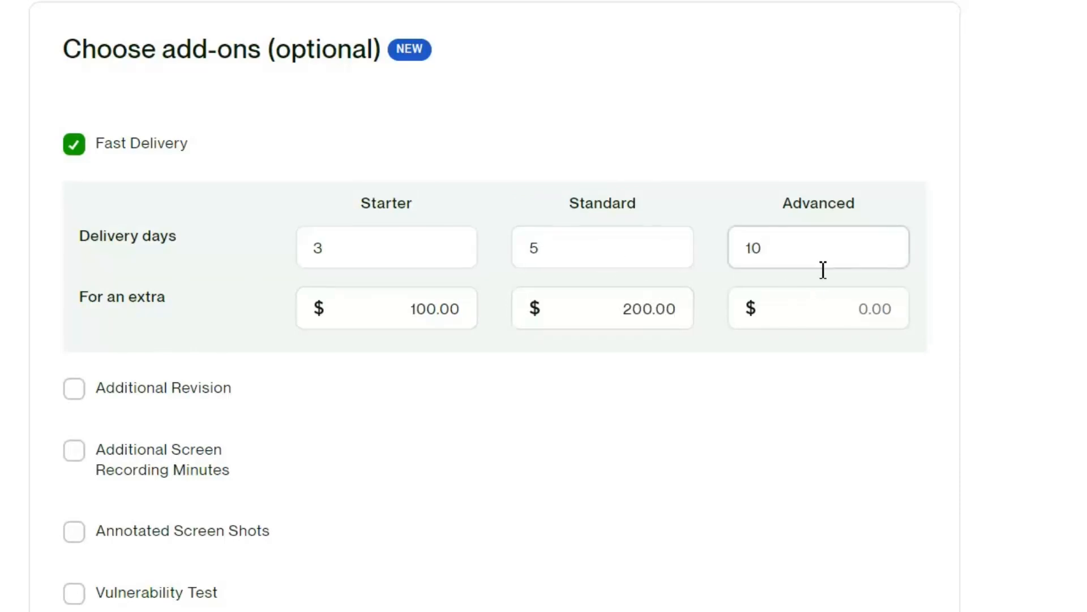
type("3")
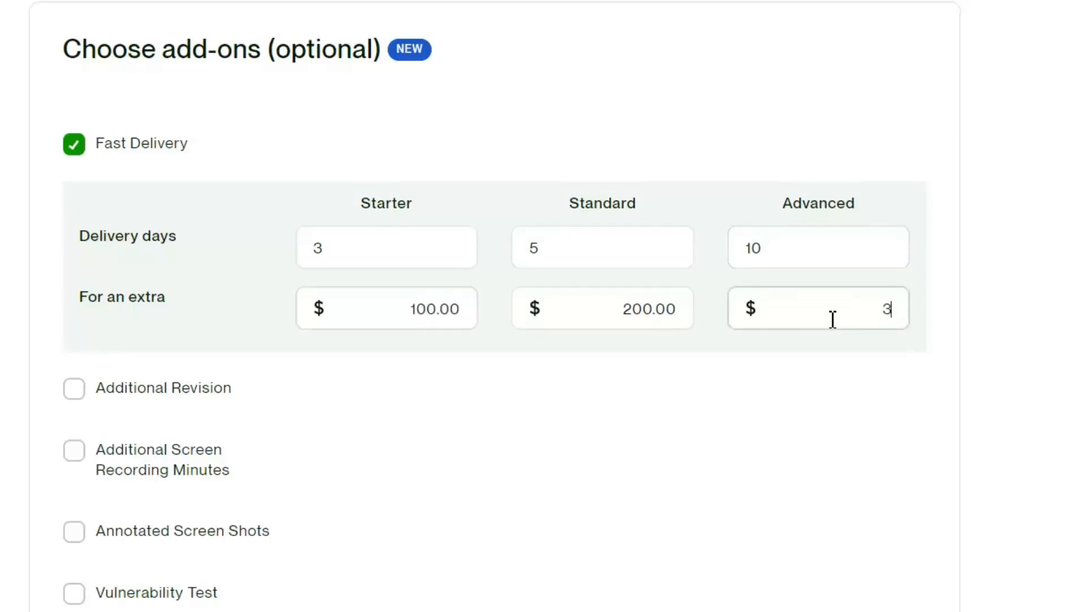
type("00.00")
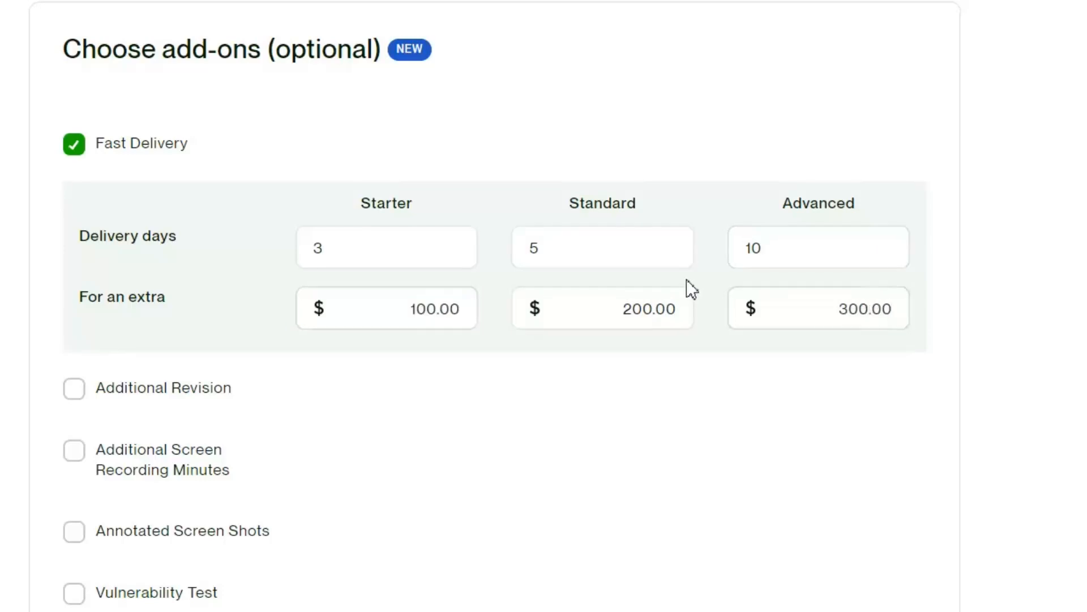
mouse_move(162, 397)
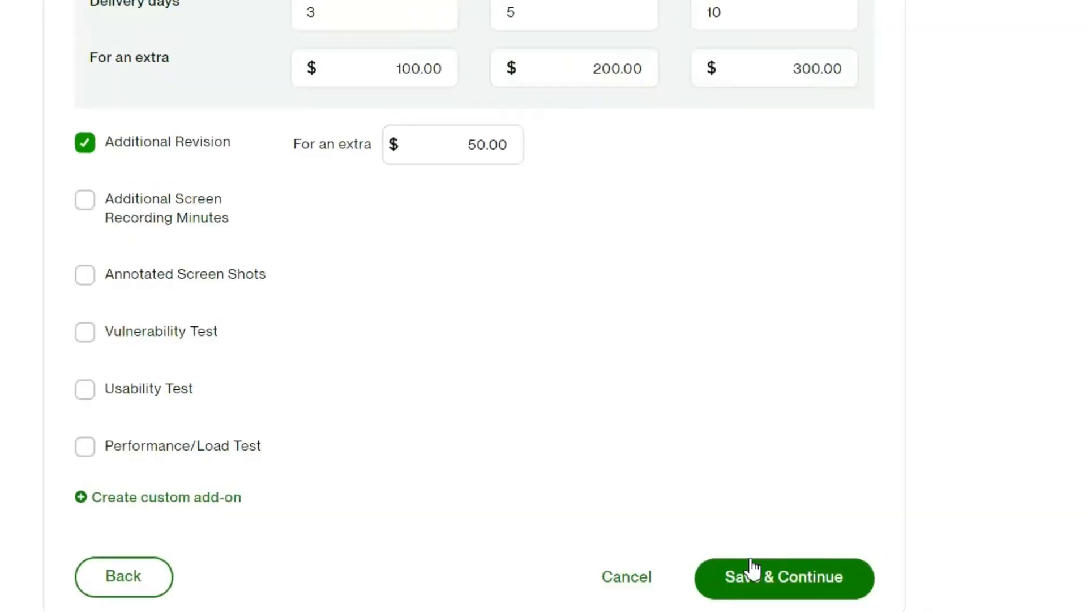
- Save the pricing and upload selenium automation testing.jpg as the project cover image
left_click(784, 576)
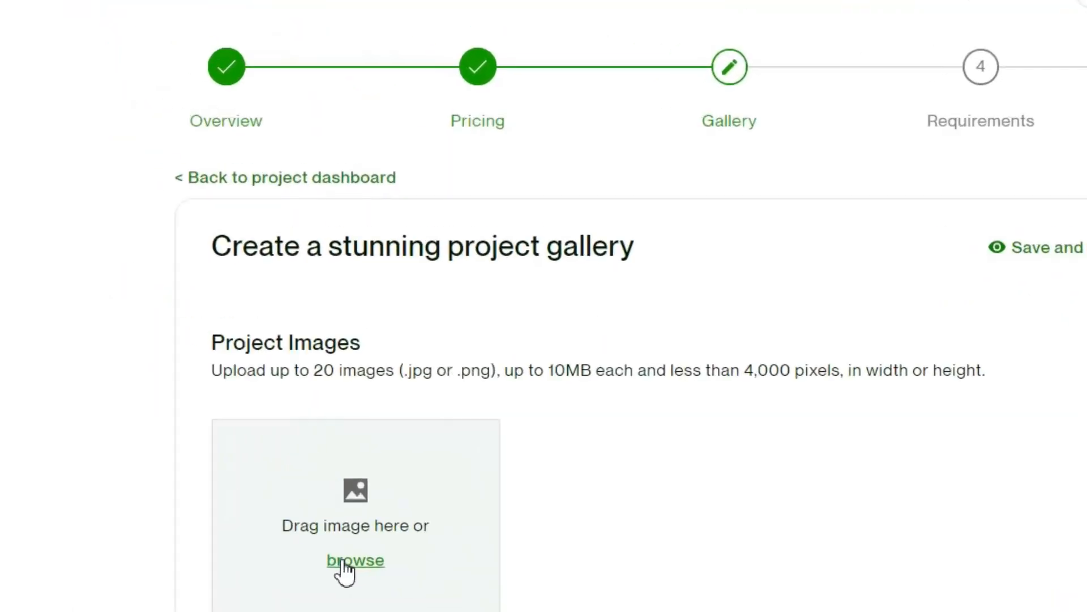
left_click(355, 559)
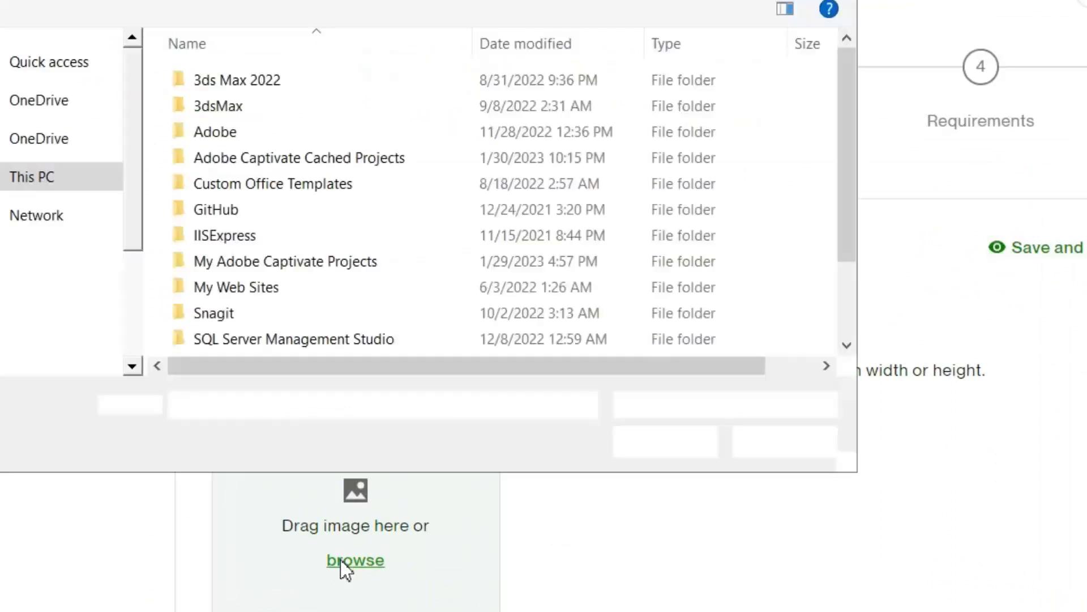
left_click(354, 560)
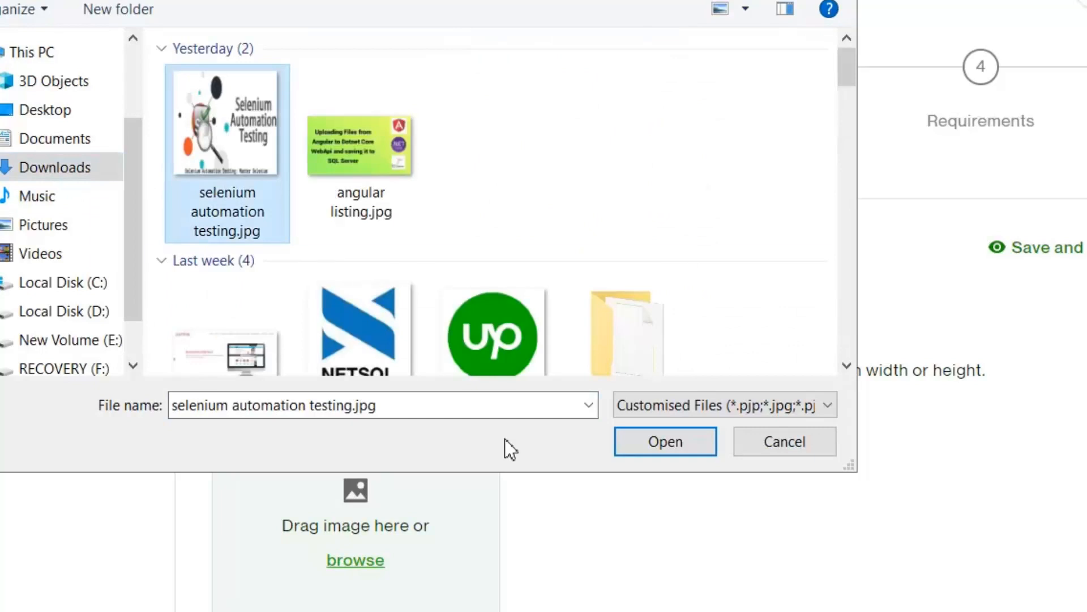
left_click(663, 440)
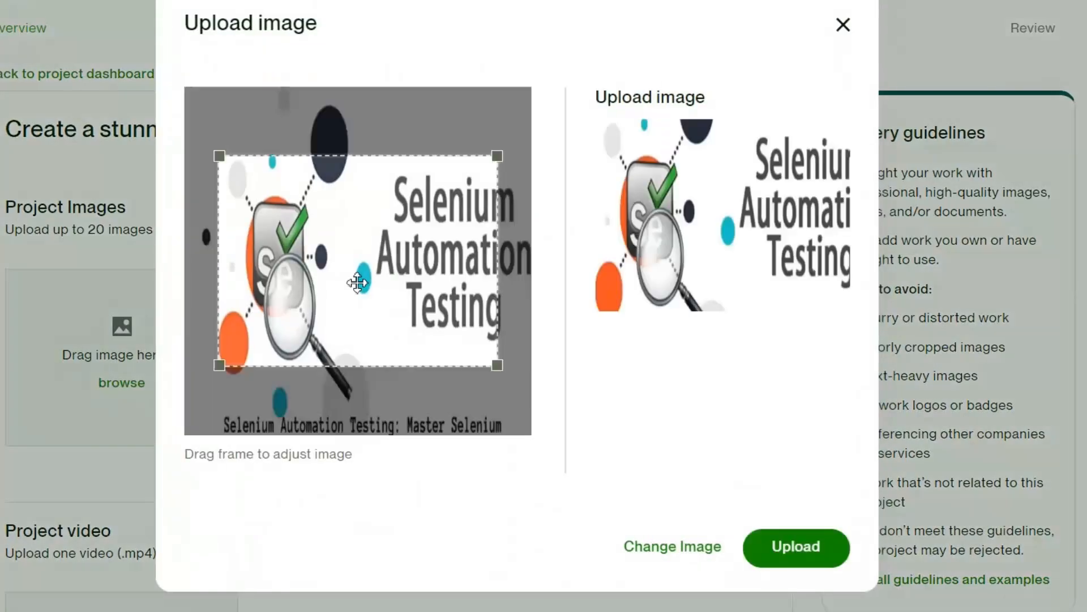
mouse_move(498, 156)
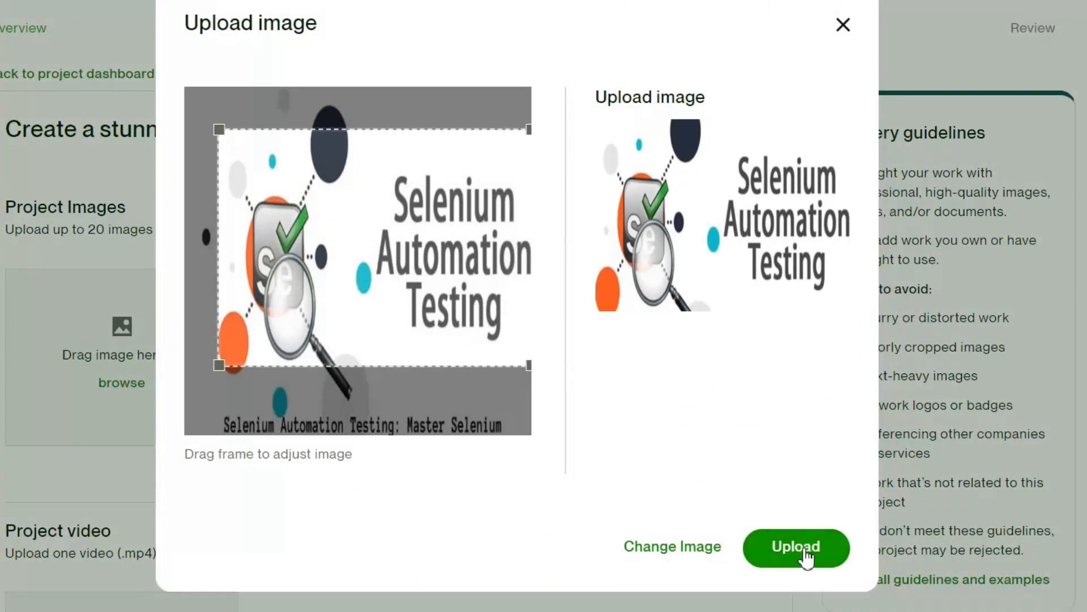
left_click(795, 546)
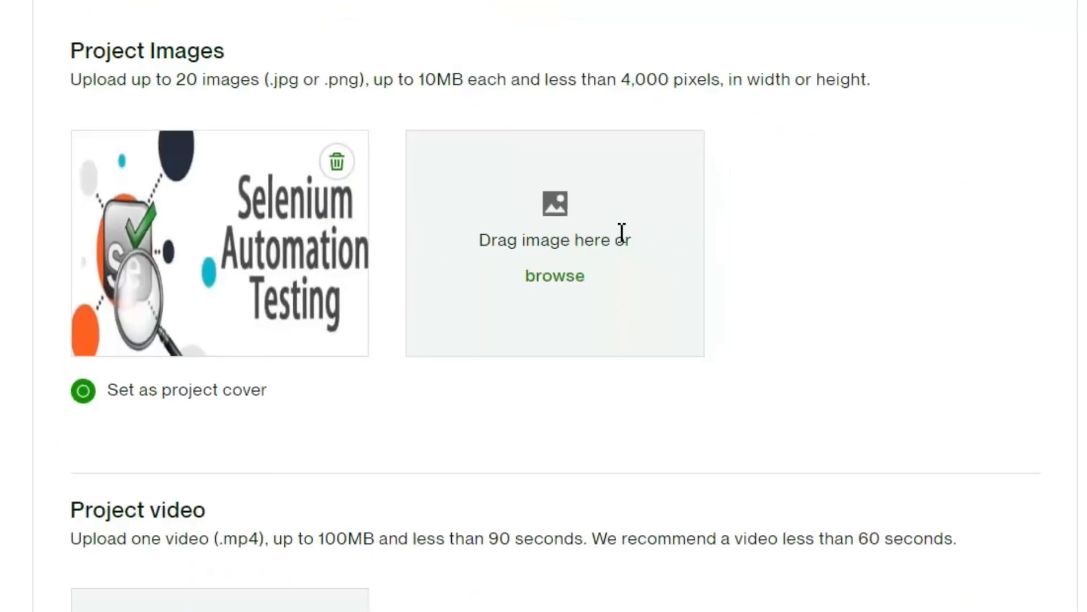
scroll("down", 3)
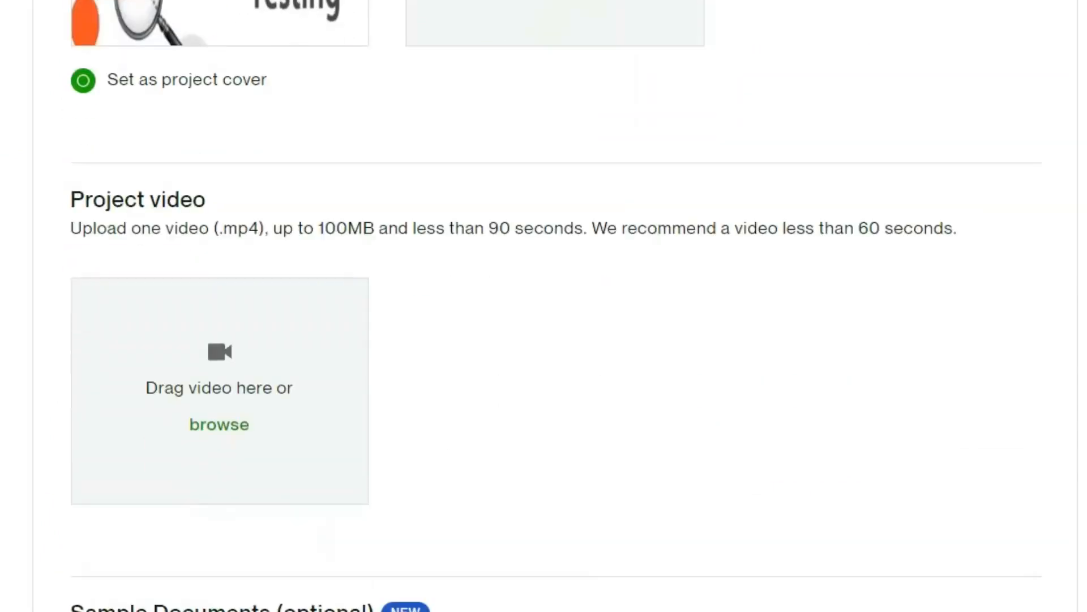
scroll("down", 3)
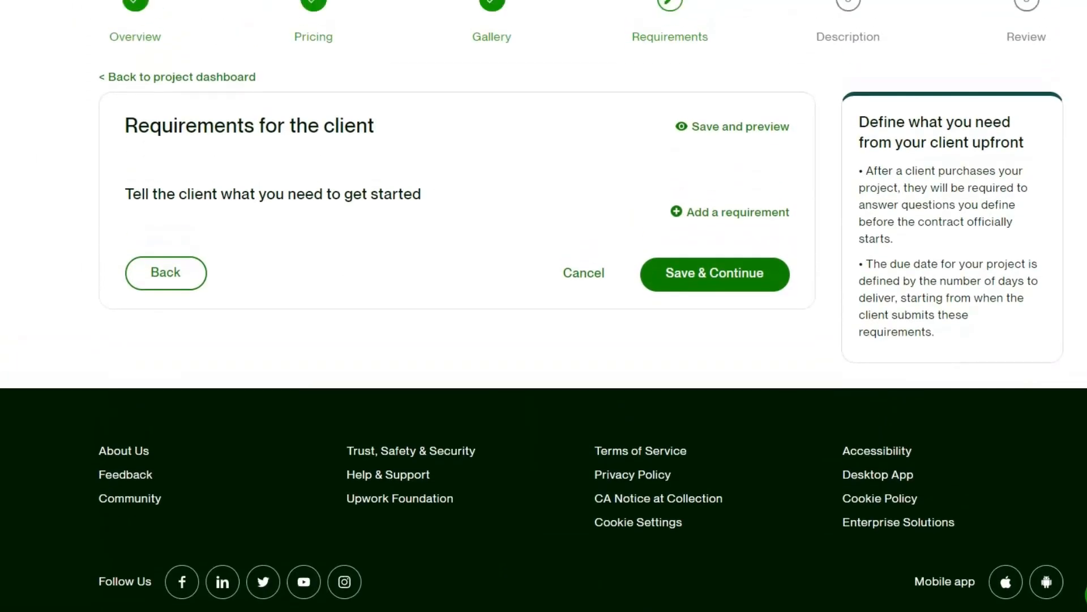
- Add a requirement asking which pages need automation testing and to share use cases
left_click(737, 212)
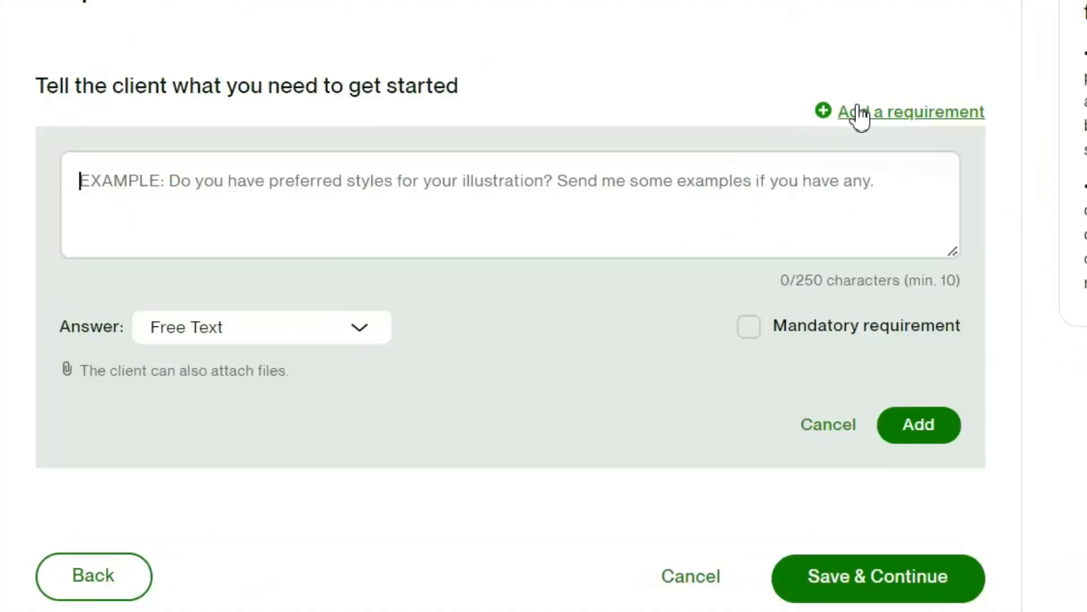
type("Ty")
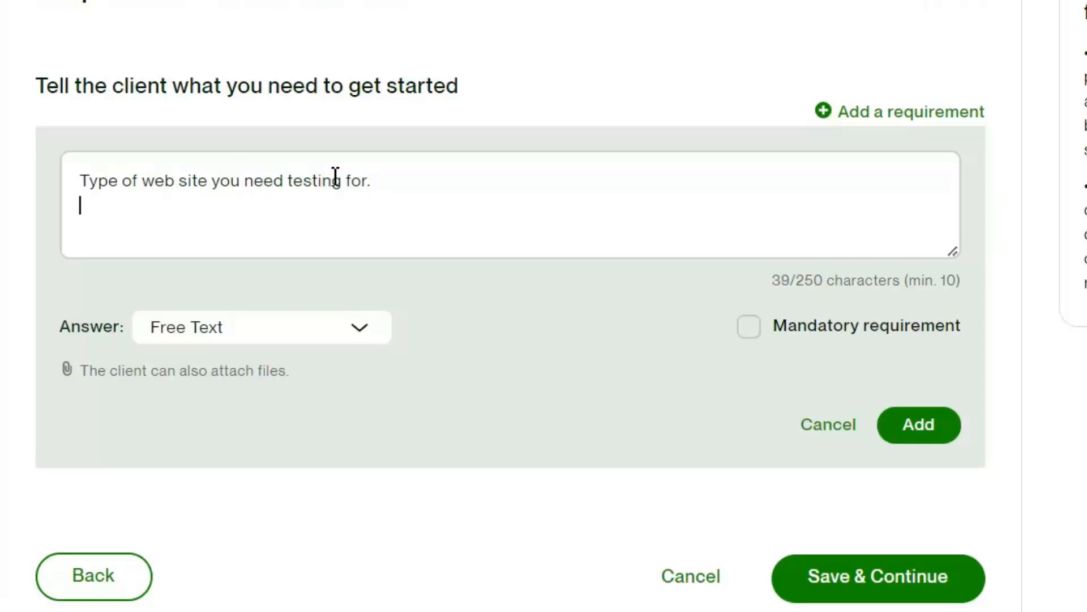
left_click(918, 425)
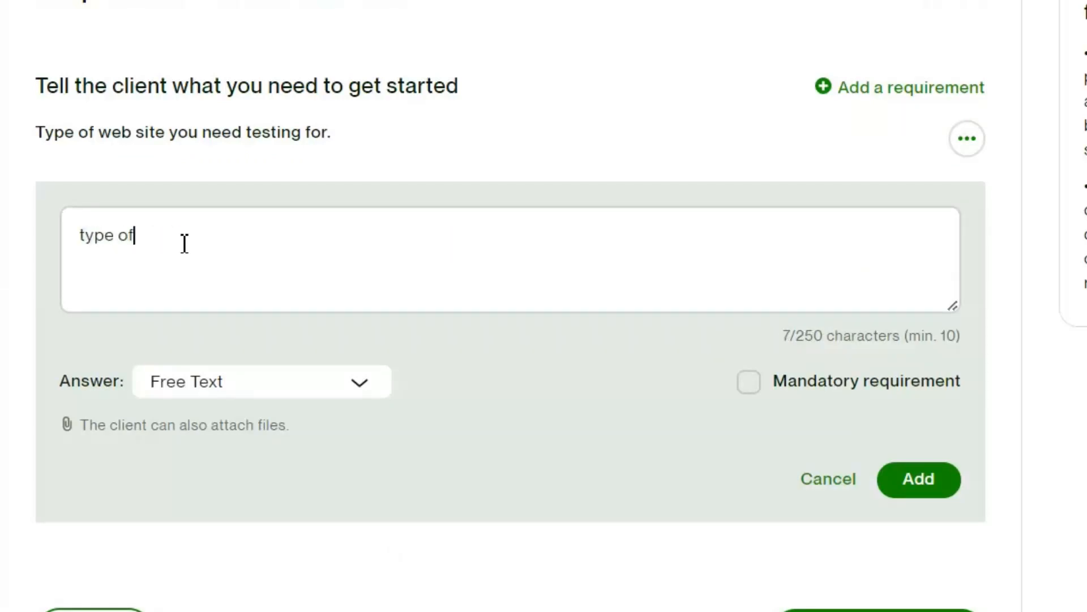
type("pages you want to write automation testing for")
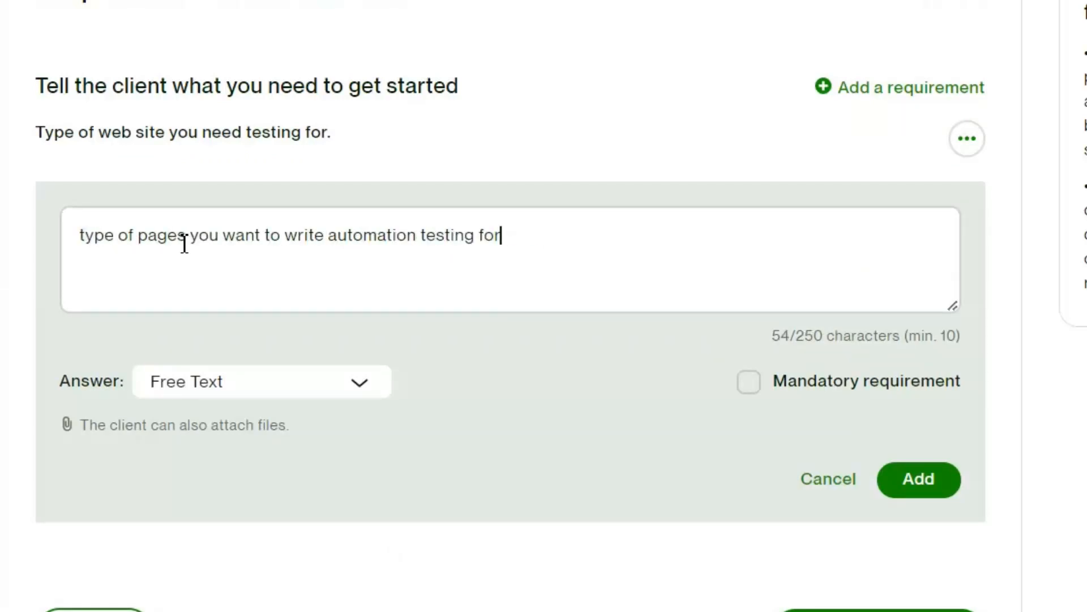
type("Also share")
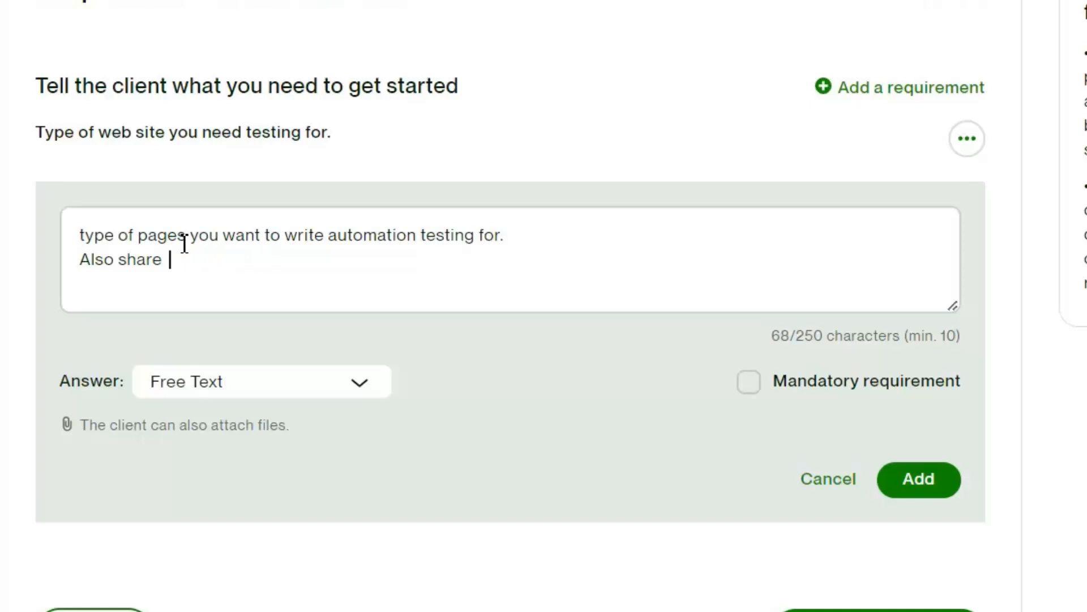
left_click(916, 478)
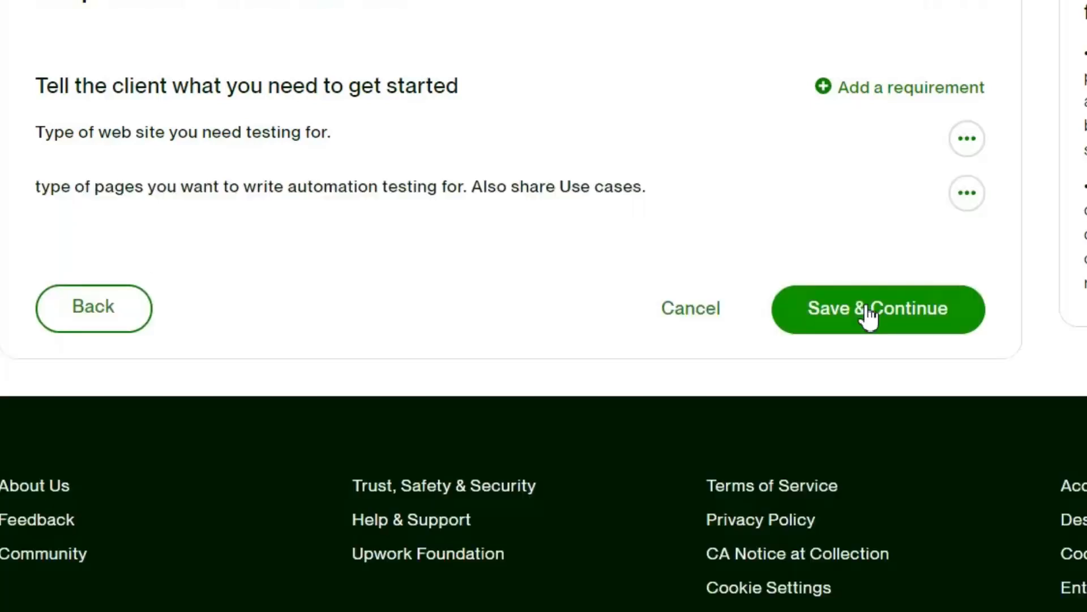
- Save requirements and write the project summary about python selenium testing with 5 years' experience
left_click(876, 308)
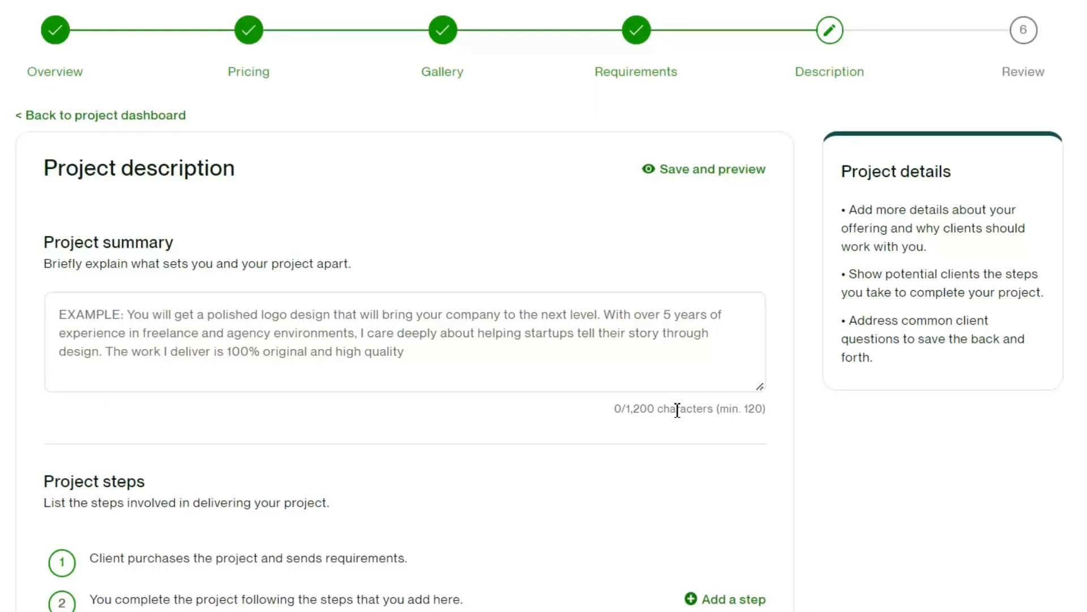
mouse_move(677, 416)
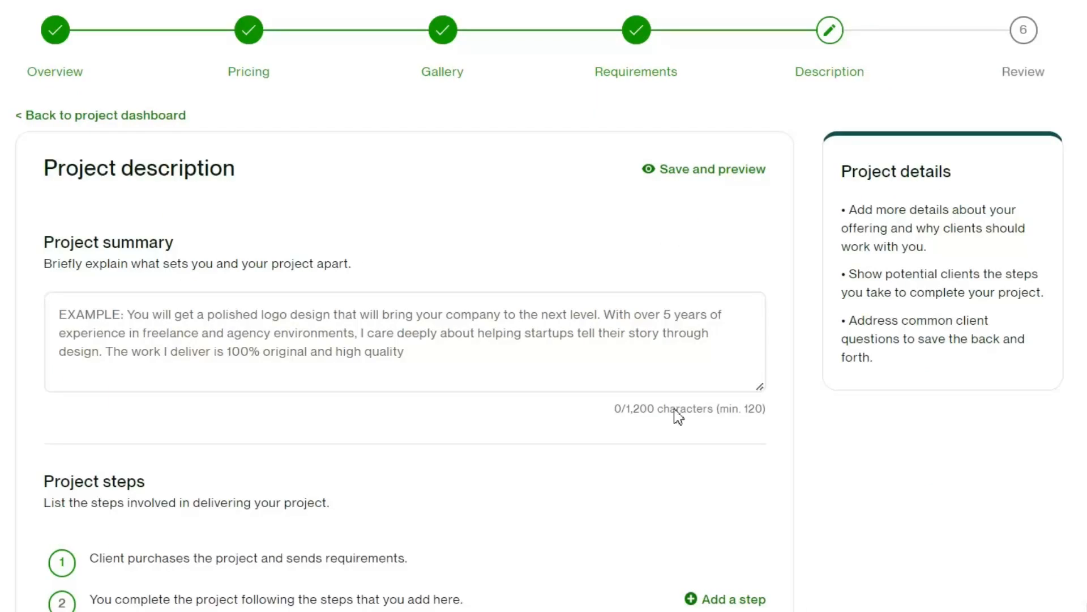
type("You will get Automat")
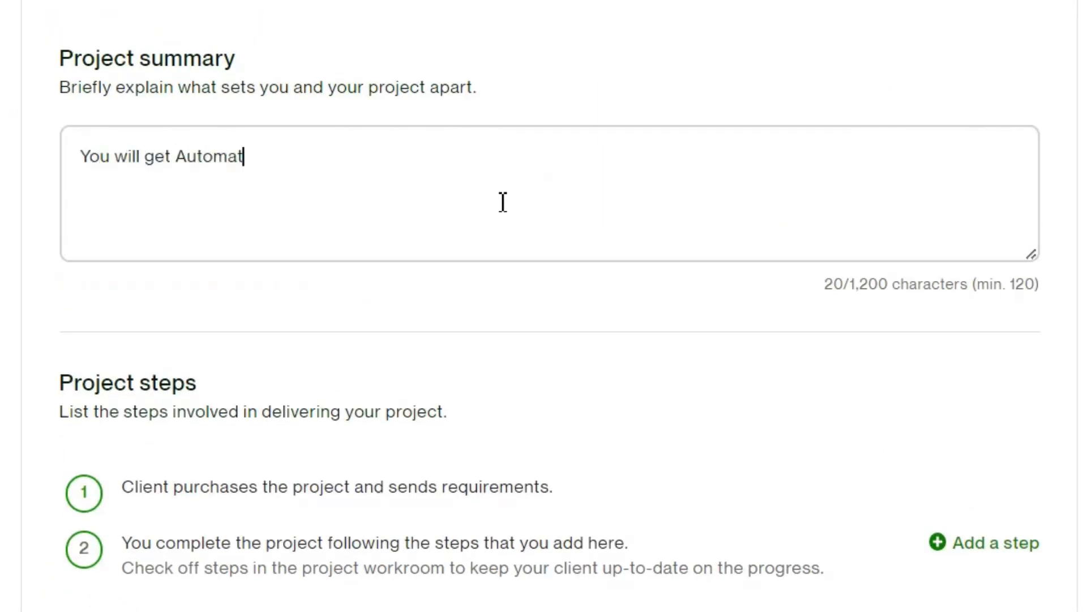
type("ion testing for website using python selenium web")
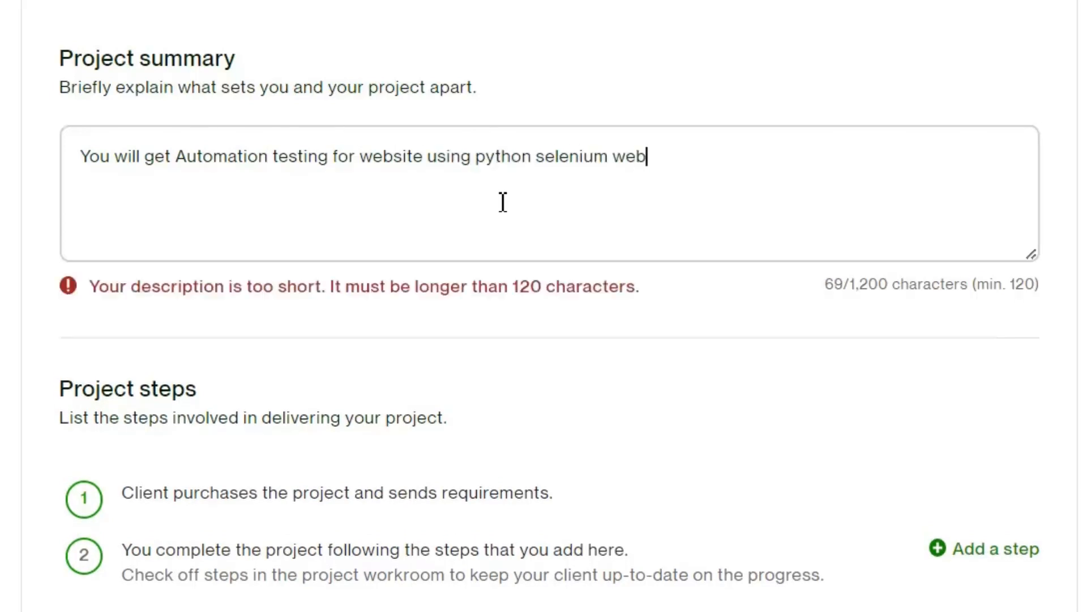
type("drivers. I have over 5 years of expe")
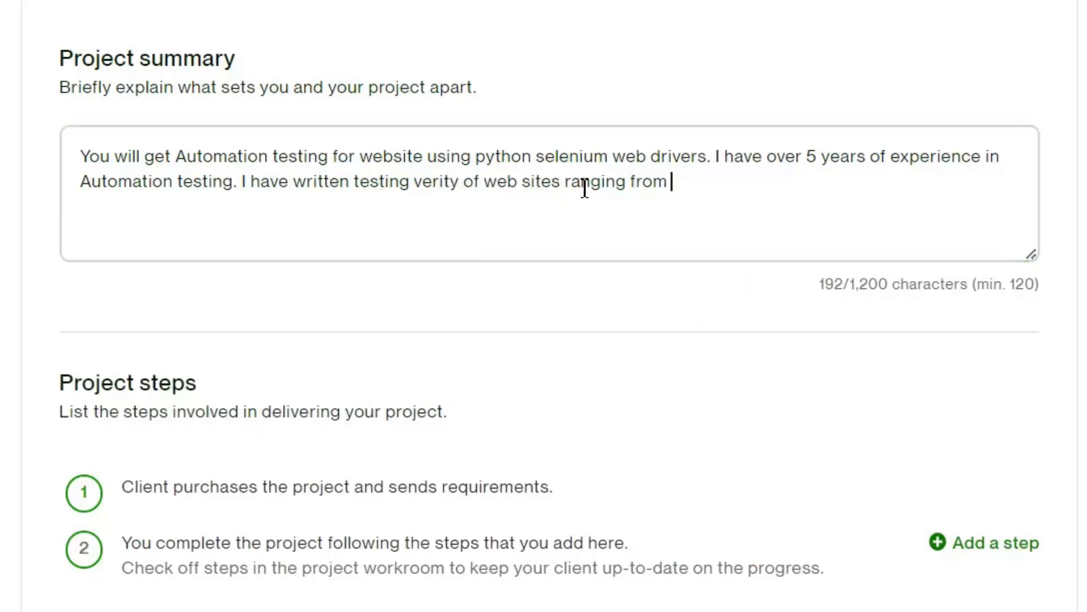
type("e-commerce to data driven web")
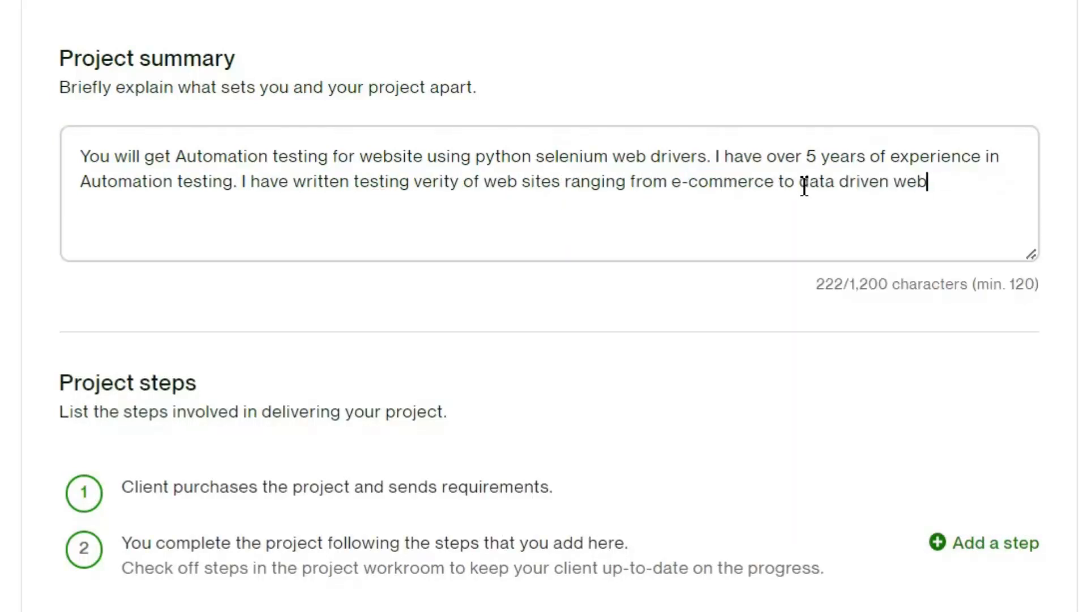
type("site.")
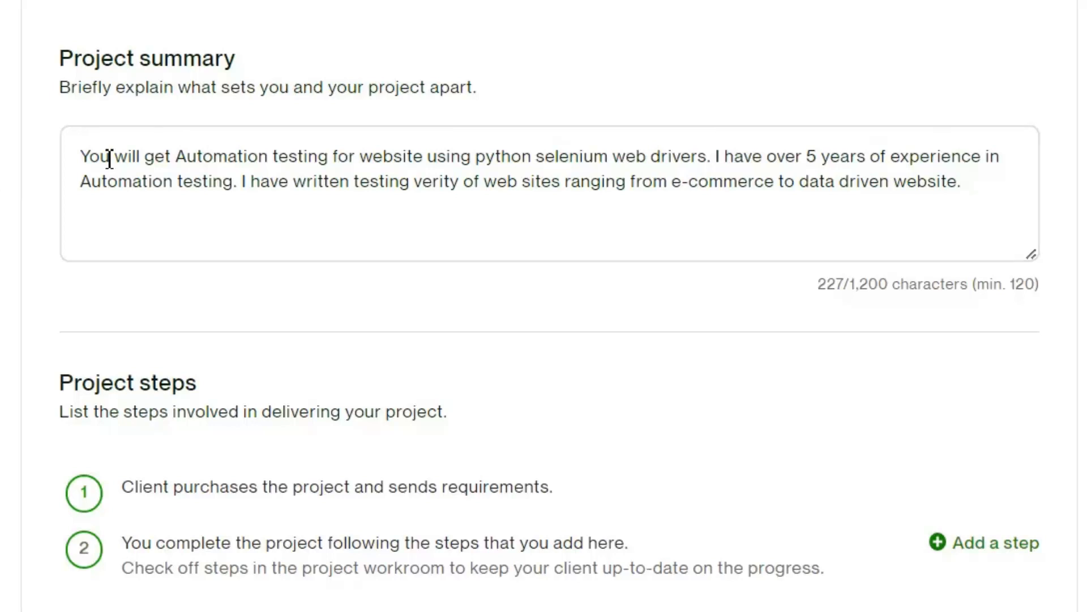
scroll("down", 3)
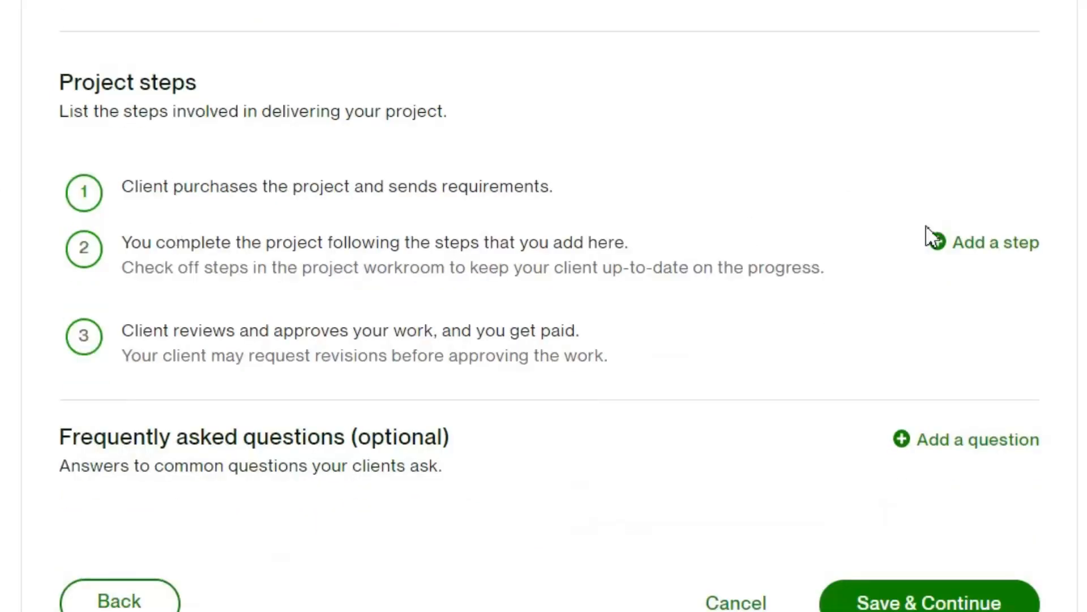
- Add delivery steps for sharing website code and writing unit tests, plus an FAQ on how many pages
left_click(993, 243)
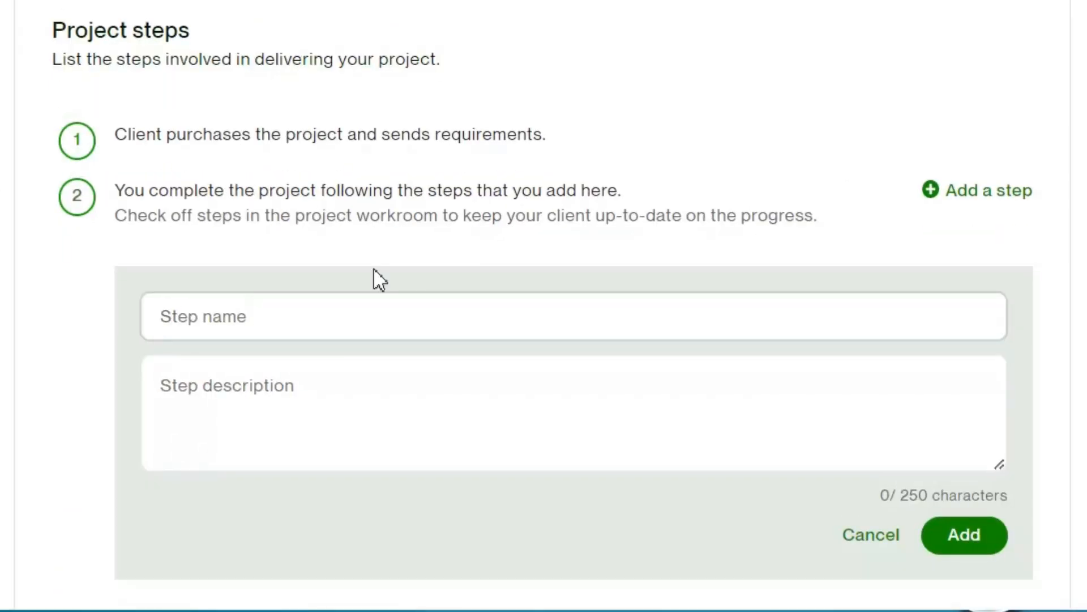
type("you need to share the wei")
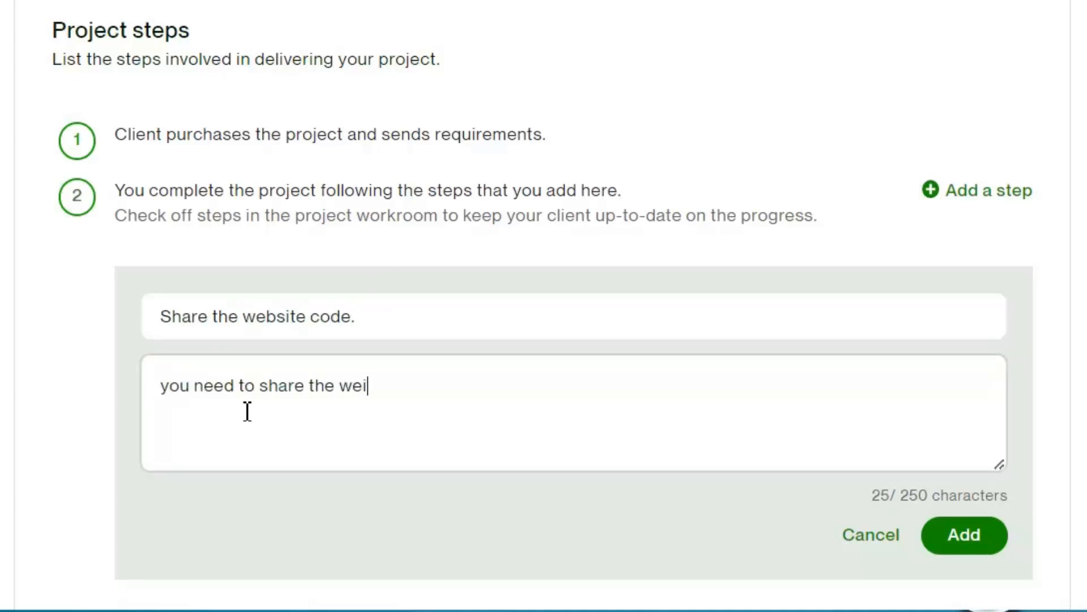
left_click(963, 535)
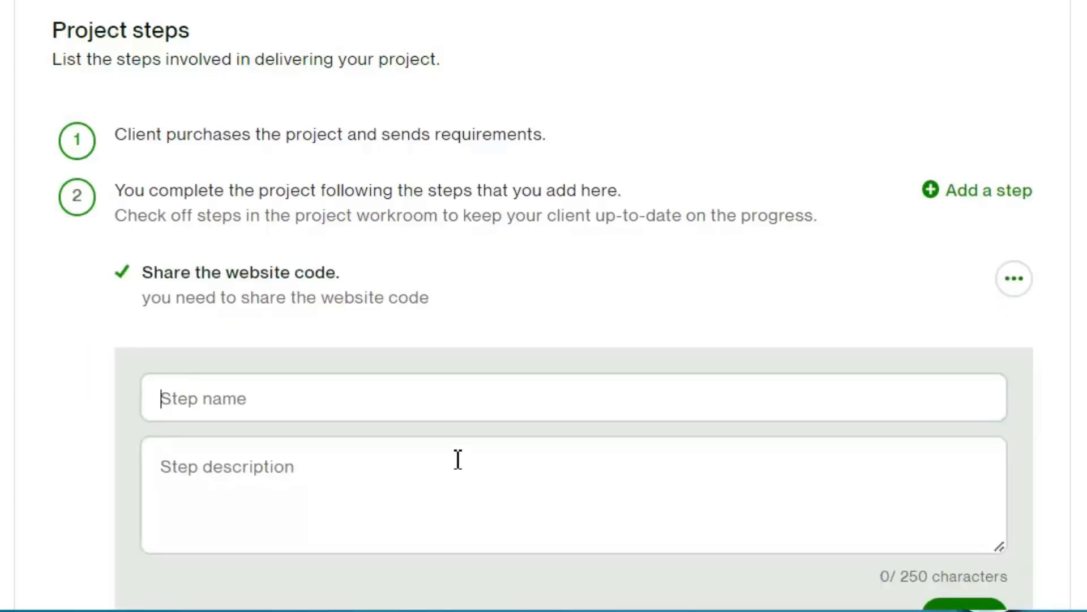
type("I will Write unit test for the selected pages")
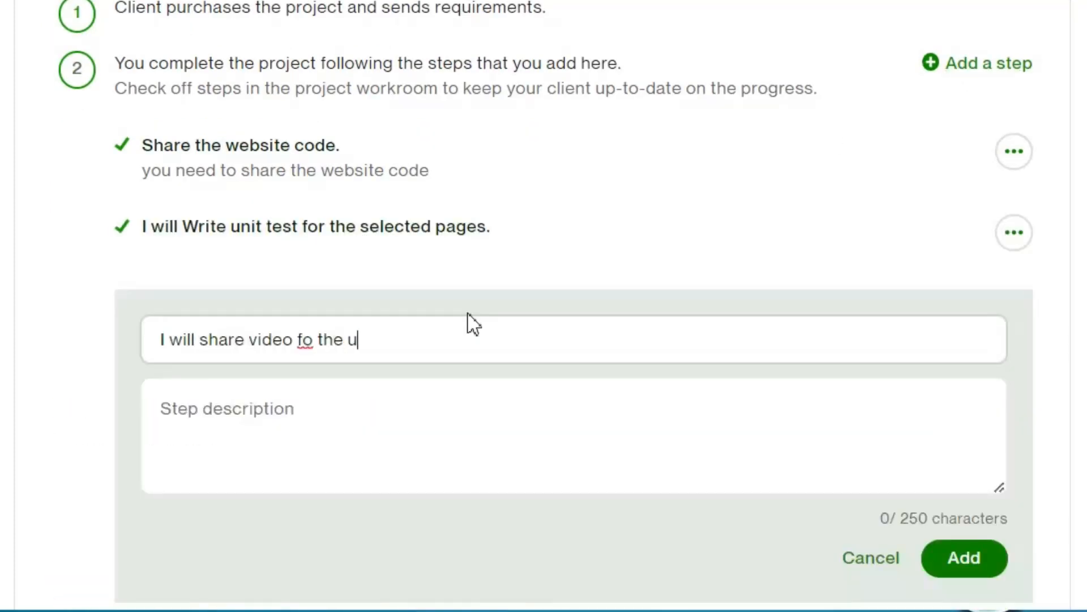
left_click(963, 557)
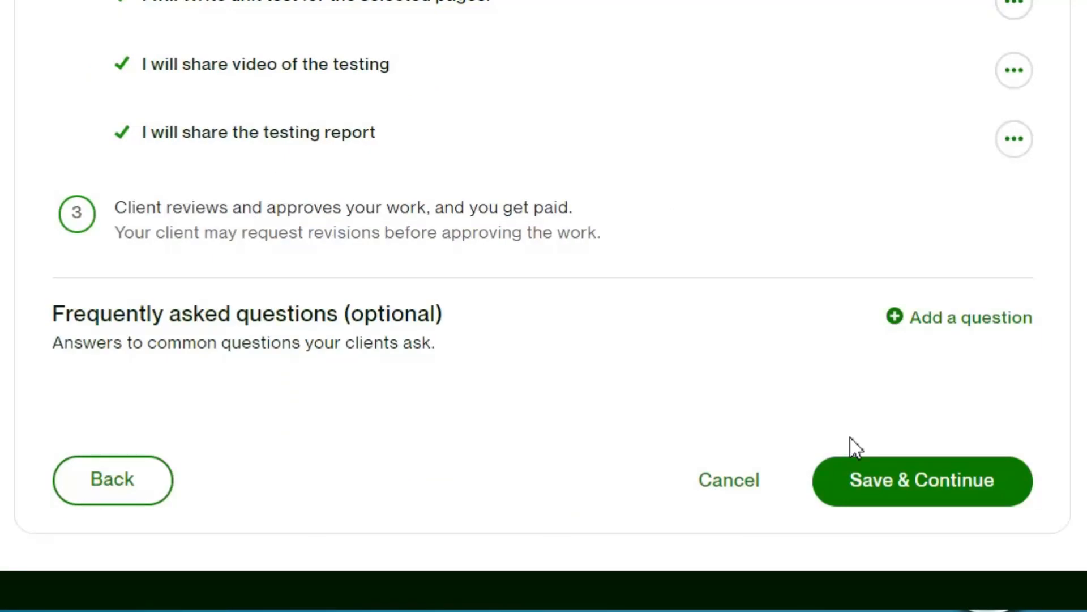
type("how many")
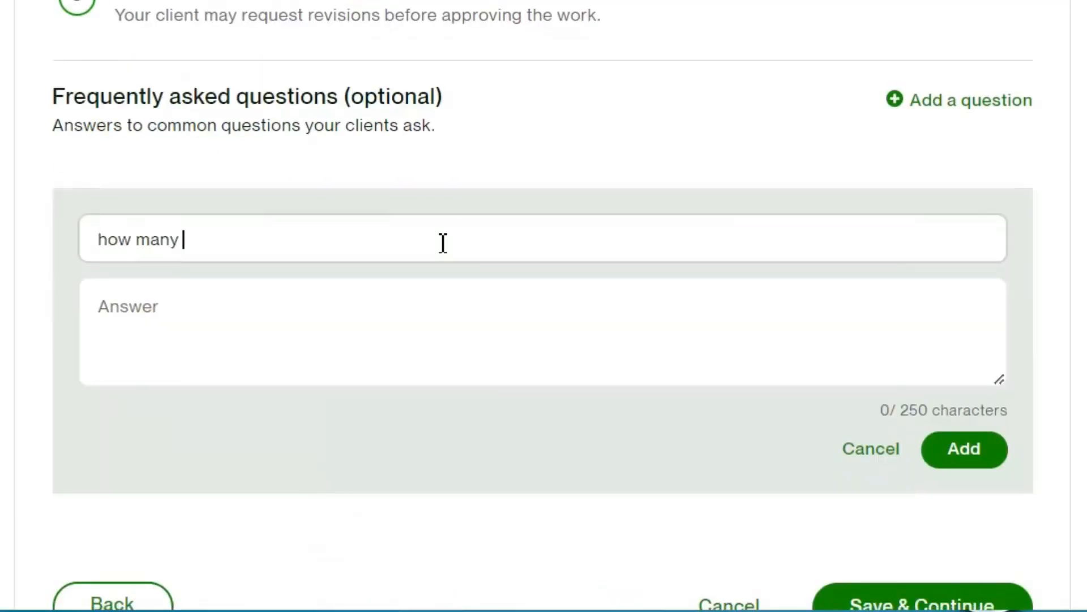
type("page you will write automation testing for.")
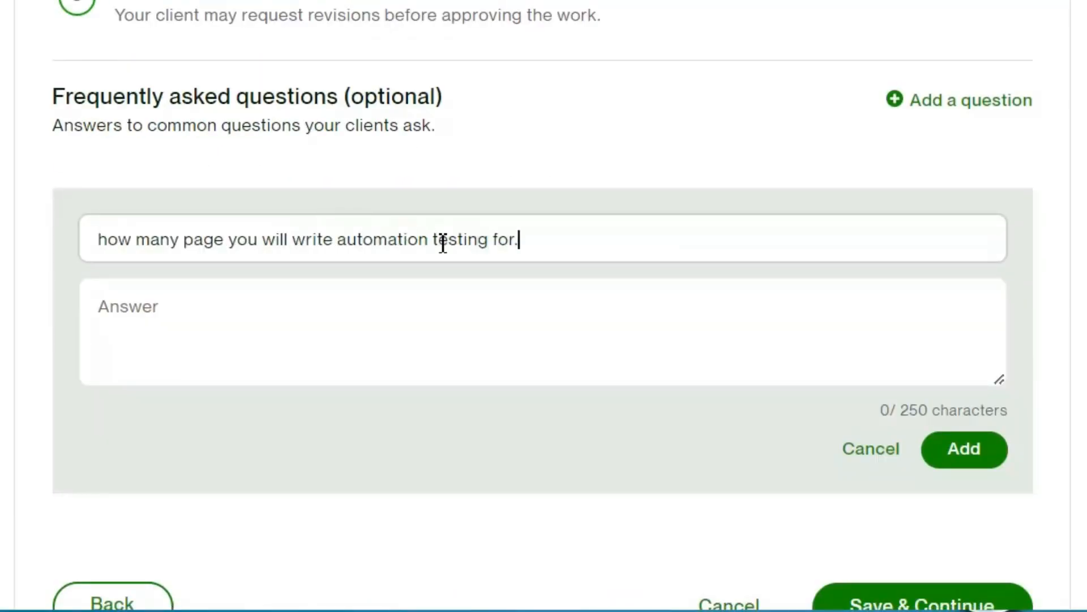
left_click(964, 449)
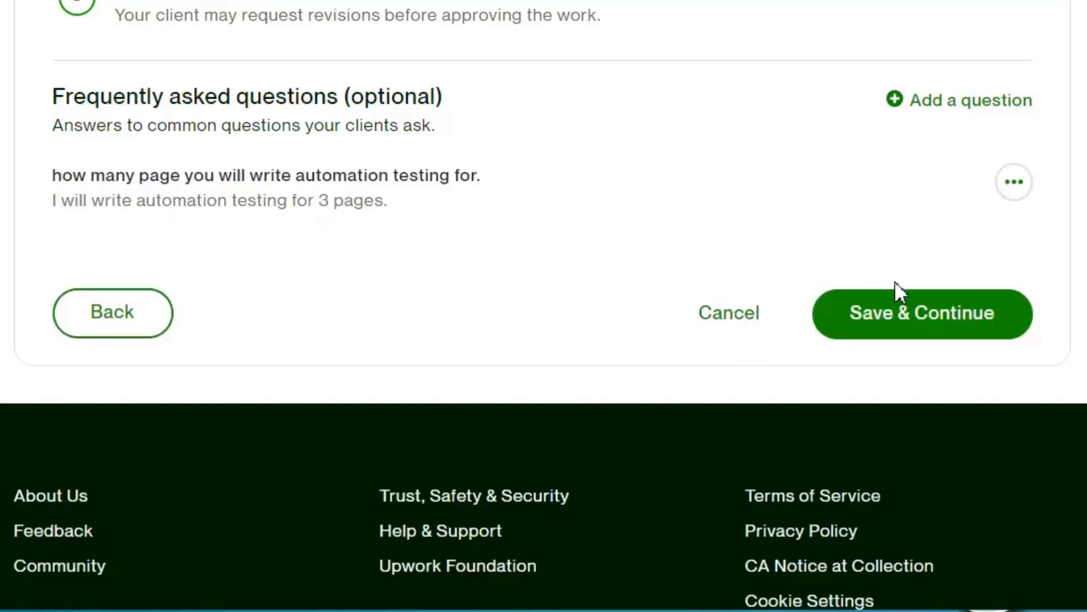
- Save the description, set maximum simultaneous projects to 5, and accept the terms and privacy notice
left_click(921, 313)
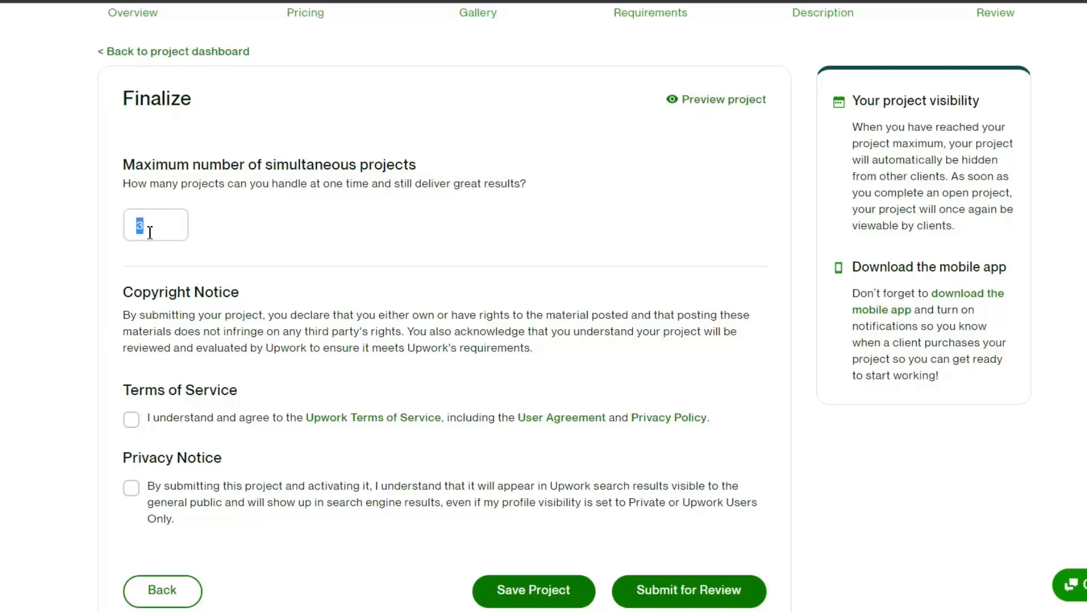
type("5")
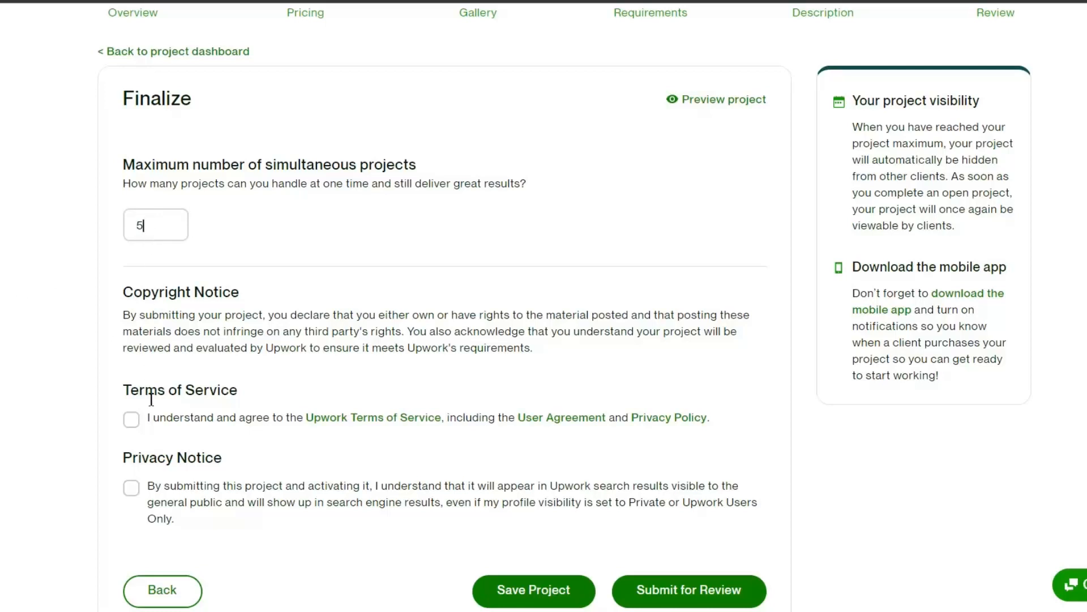
left_click(131, 419)
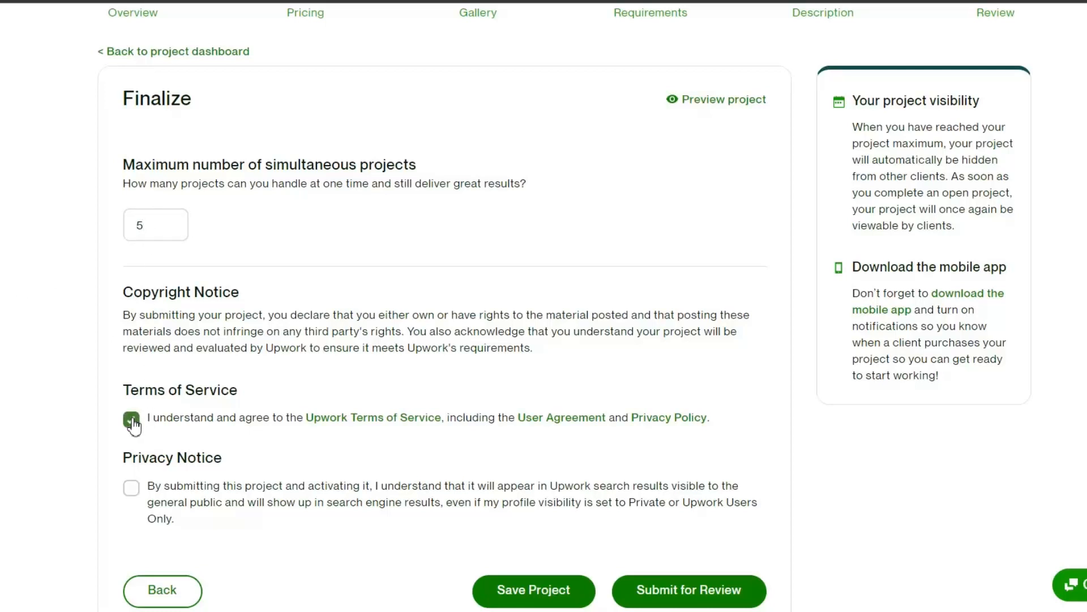
left_click(131, 487)
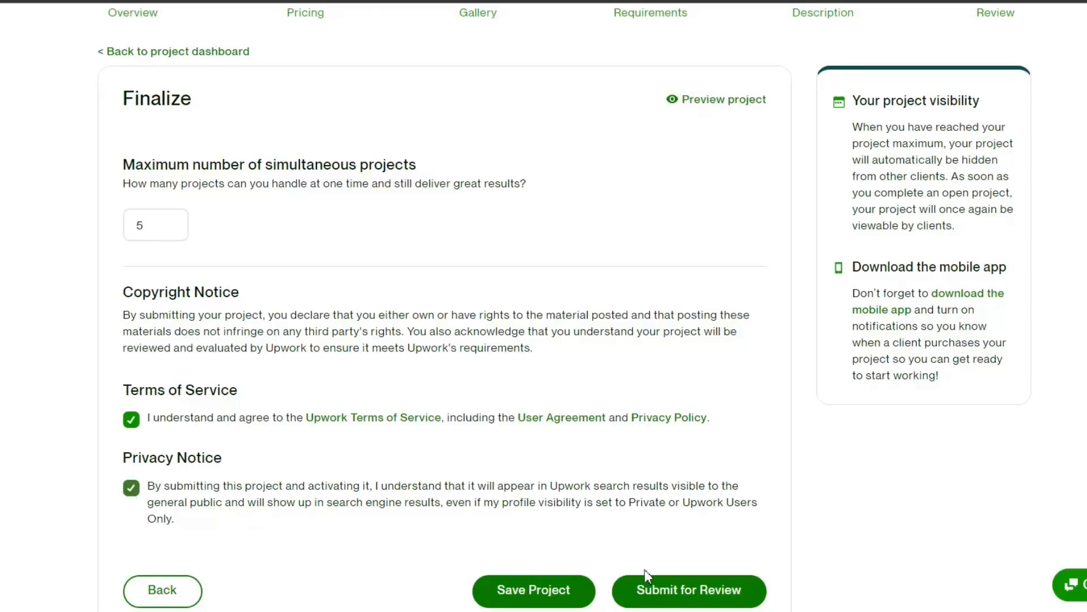
- Submit the project for review and confirm sending it to review
left_click(689, 590)
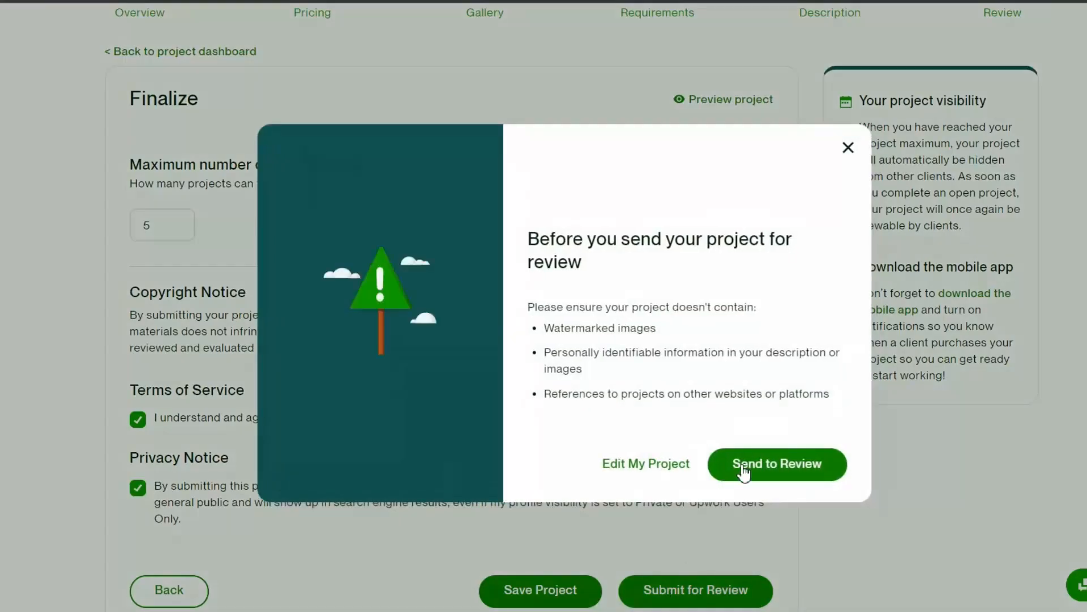
left_click(777, 464)
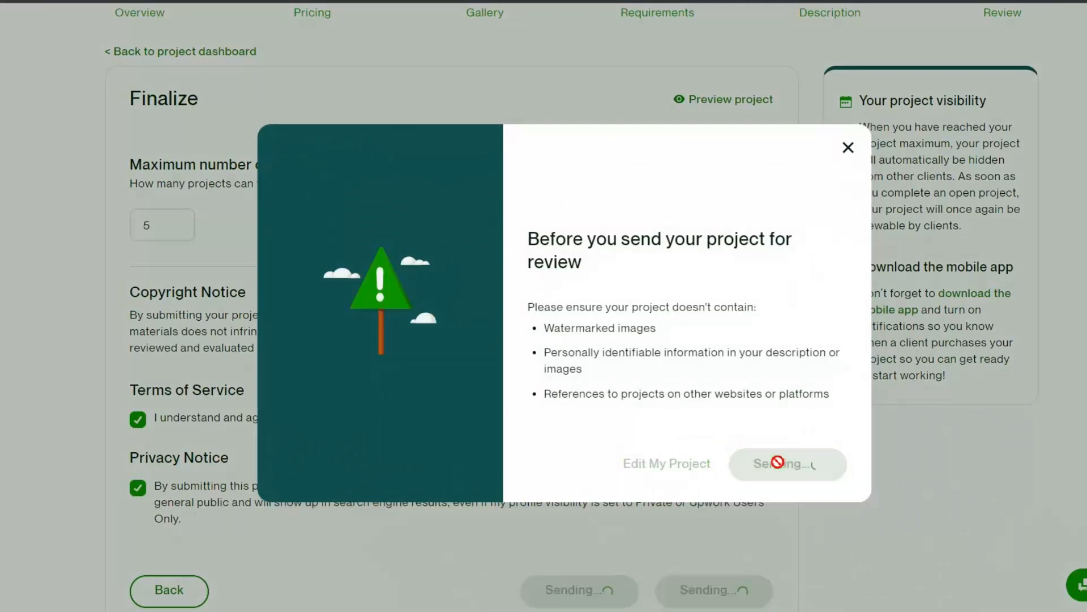
left_click(787, 463)
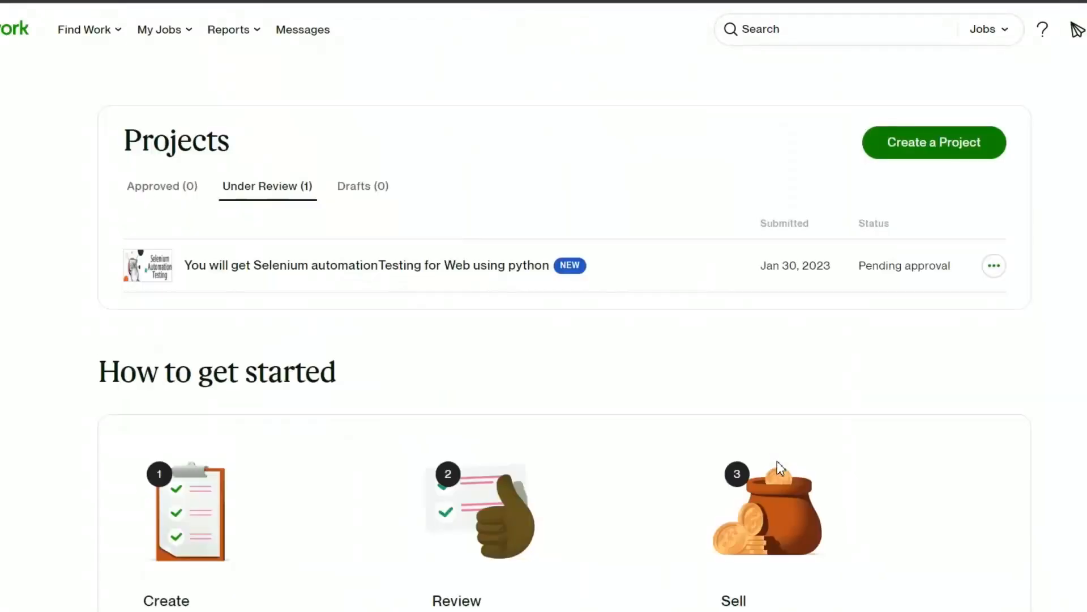
- Scroll the Projects page to see the project under review as Pending approval
scroll("down", 3)
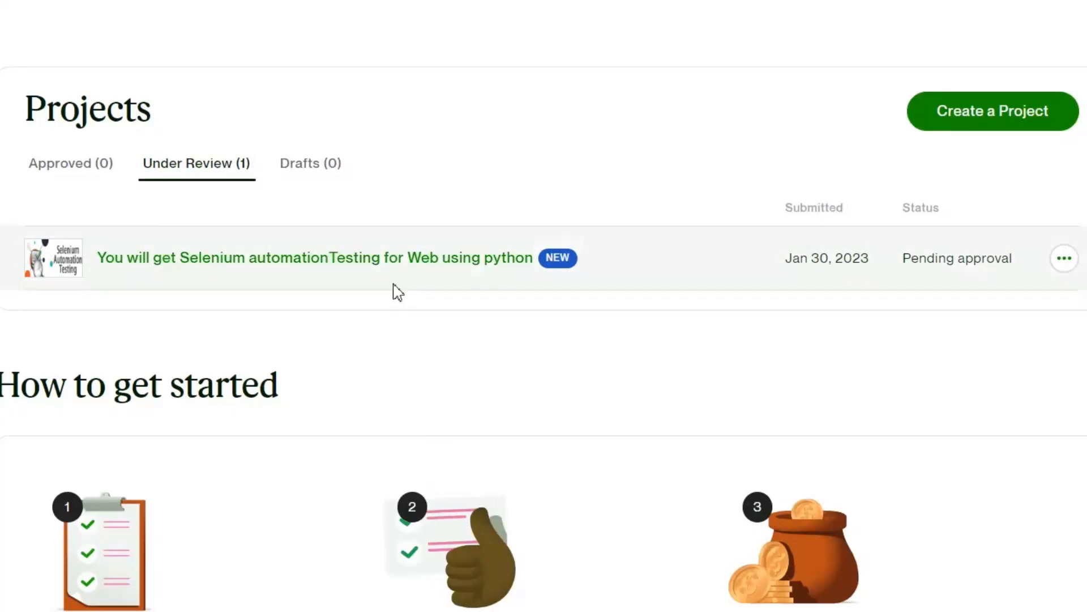
mouse_move(365, 334)
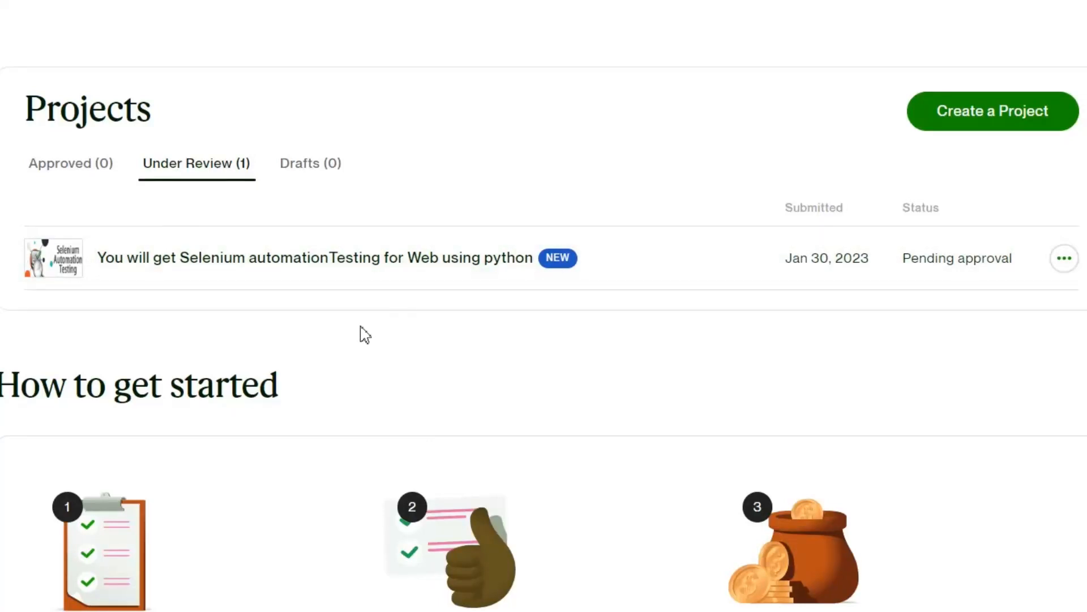